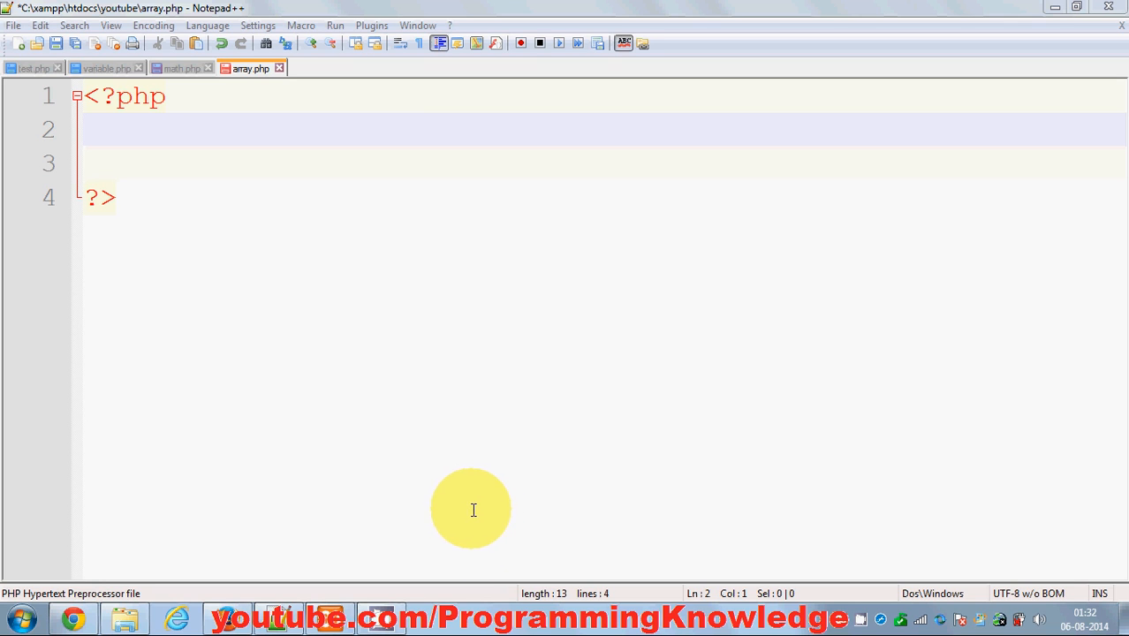
mouse_move(468, 477)
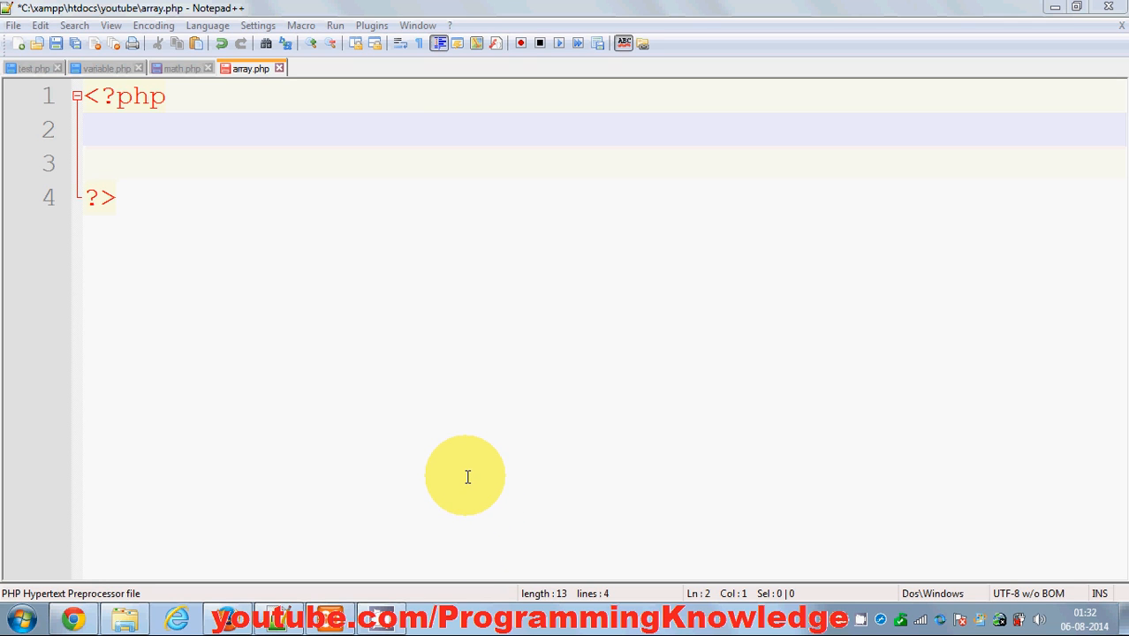
mouse_move(280, 300)
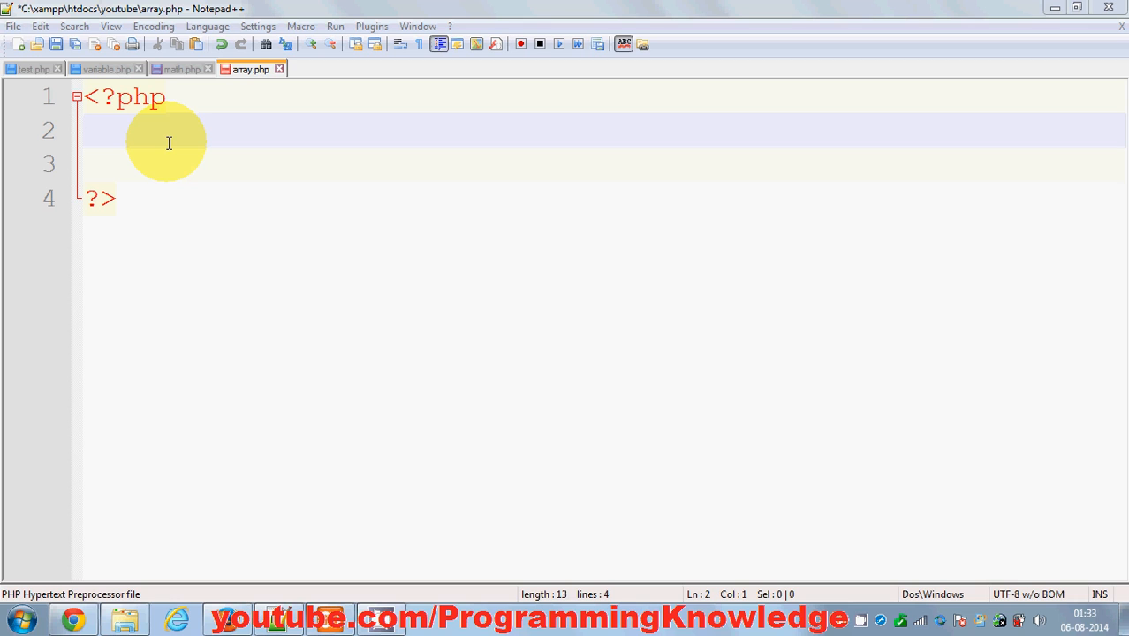
mouse_move(151, 146)
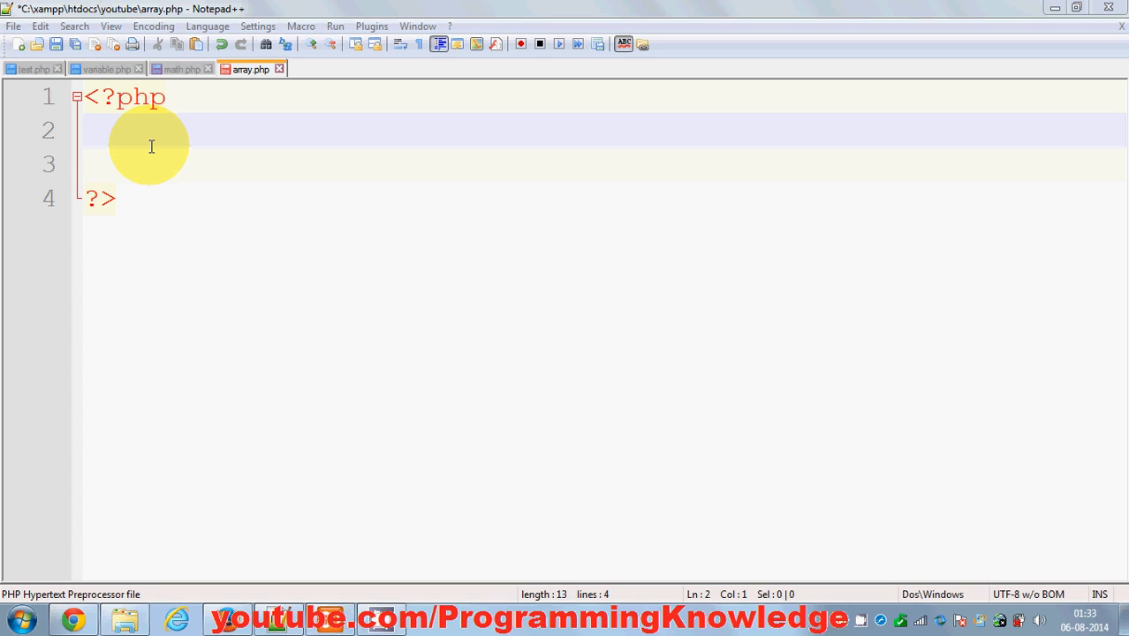
mouse_move(124, 141)
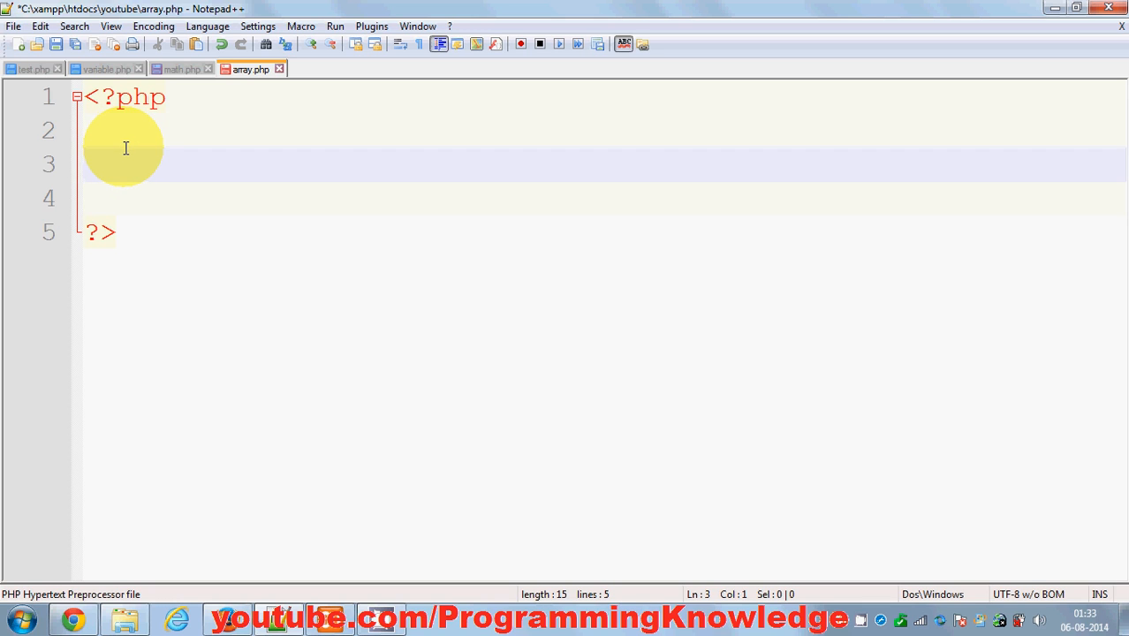
Write $names=array(); on line 3 and place the cursor inside the parentheses for values
type("$")
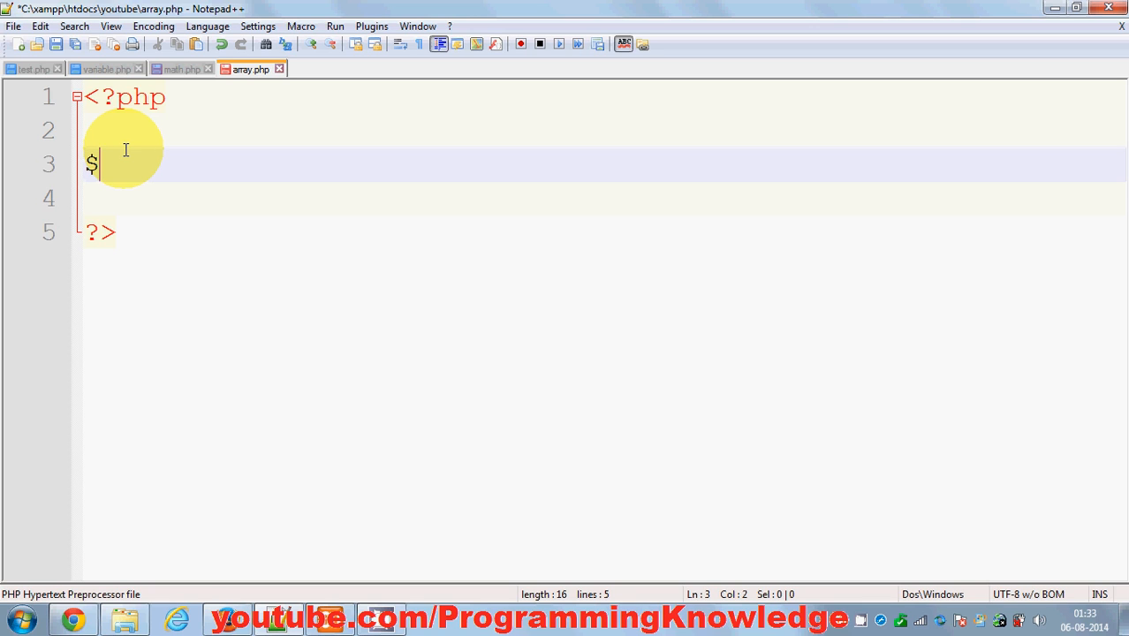
type("na")
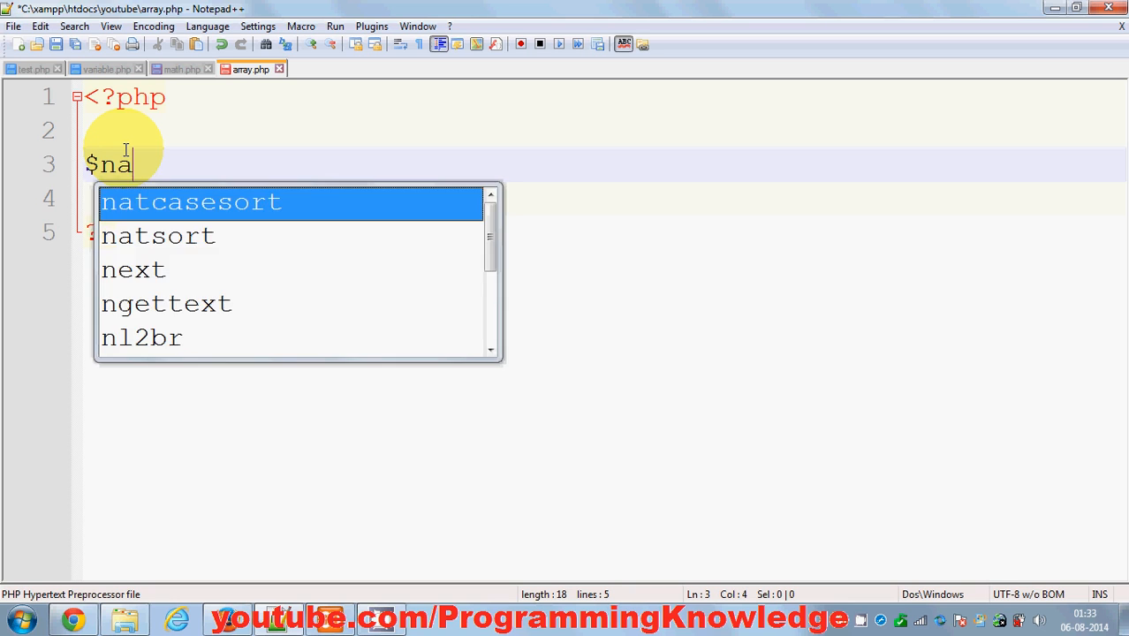
type("mes")
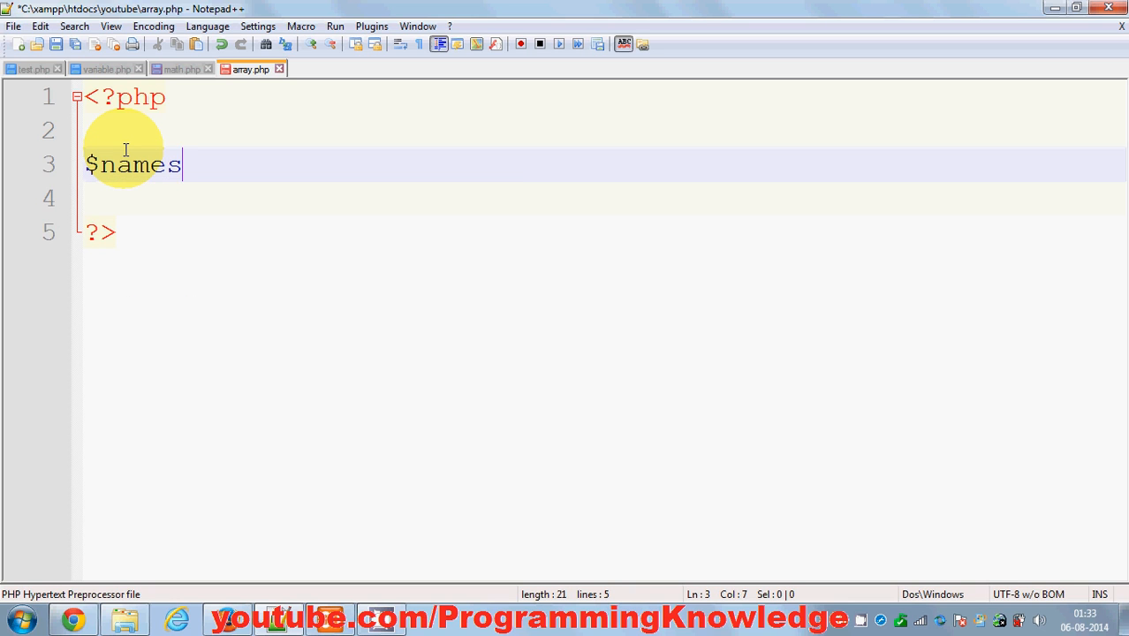
type("=")
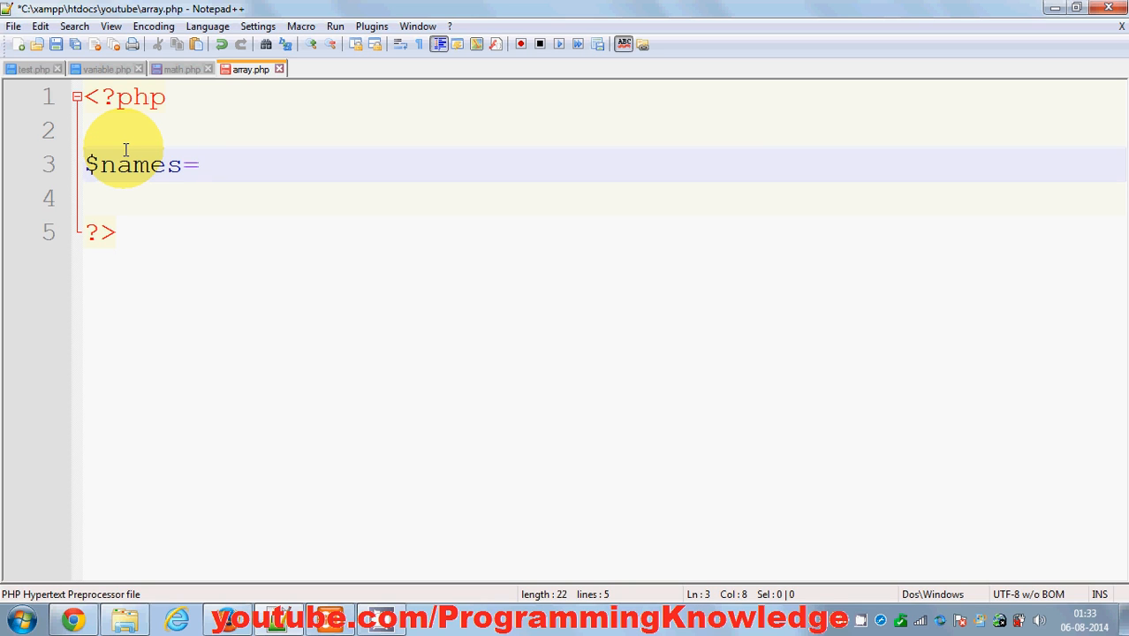
type("arr")
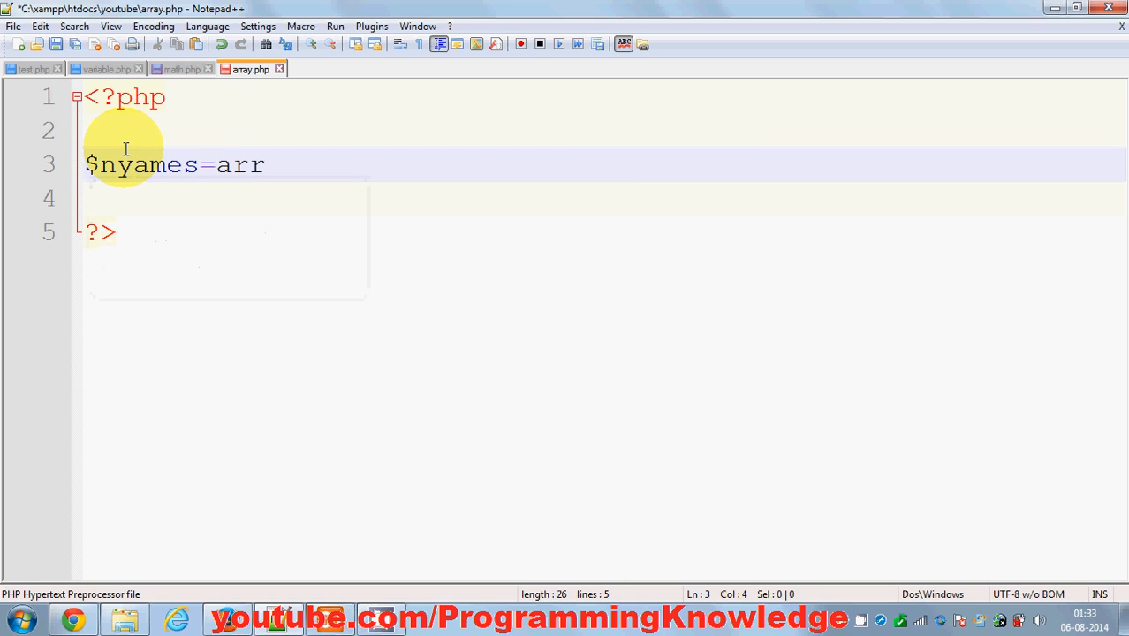
key("Backspace")
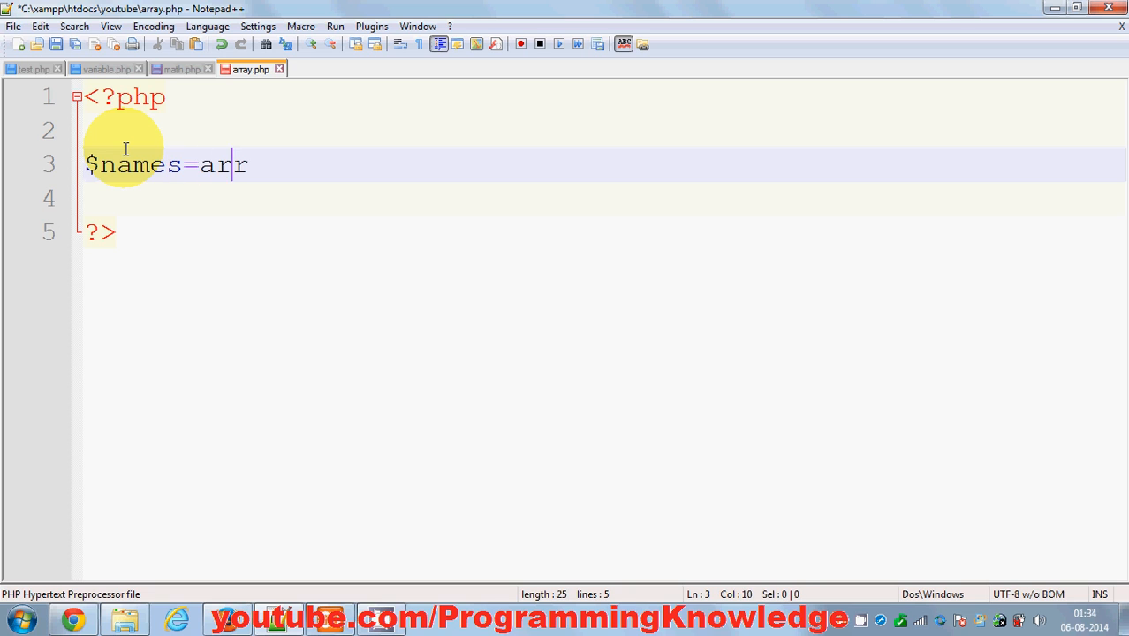
type("ay")
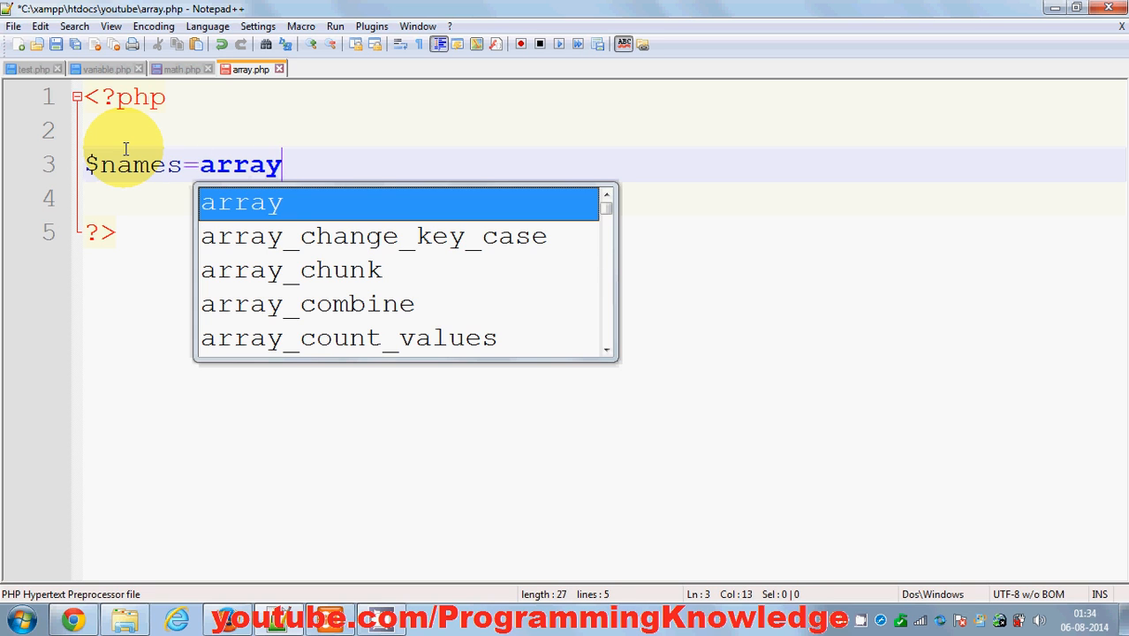
key("Escape")
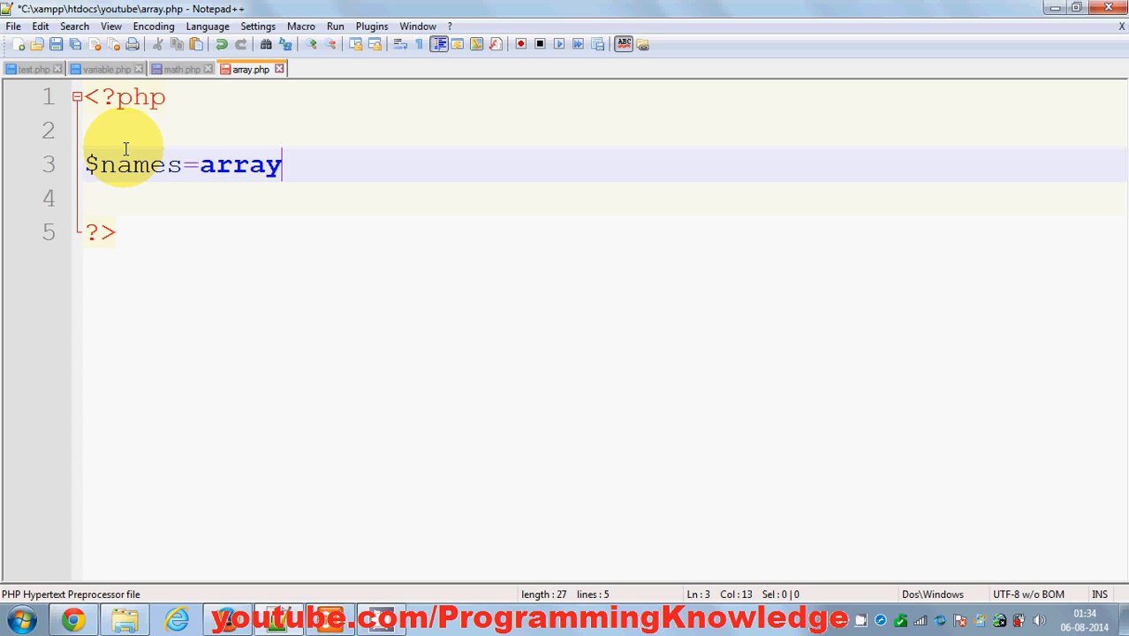
type("();")
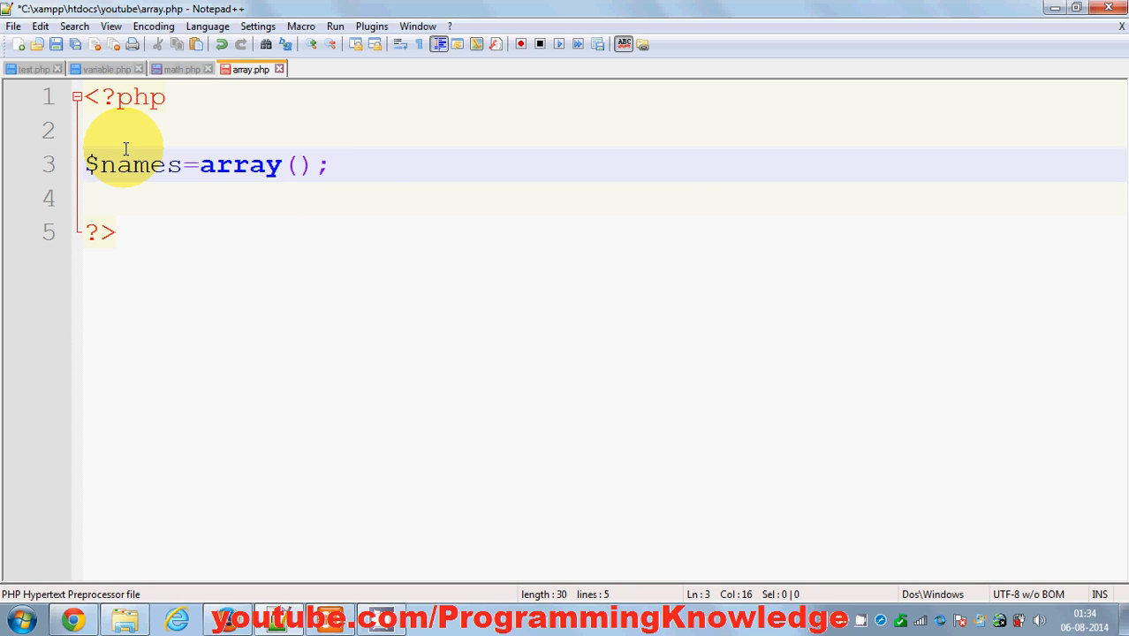
left_click(298, 166)
type("'")
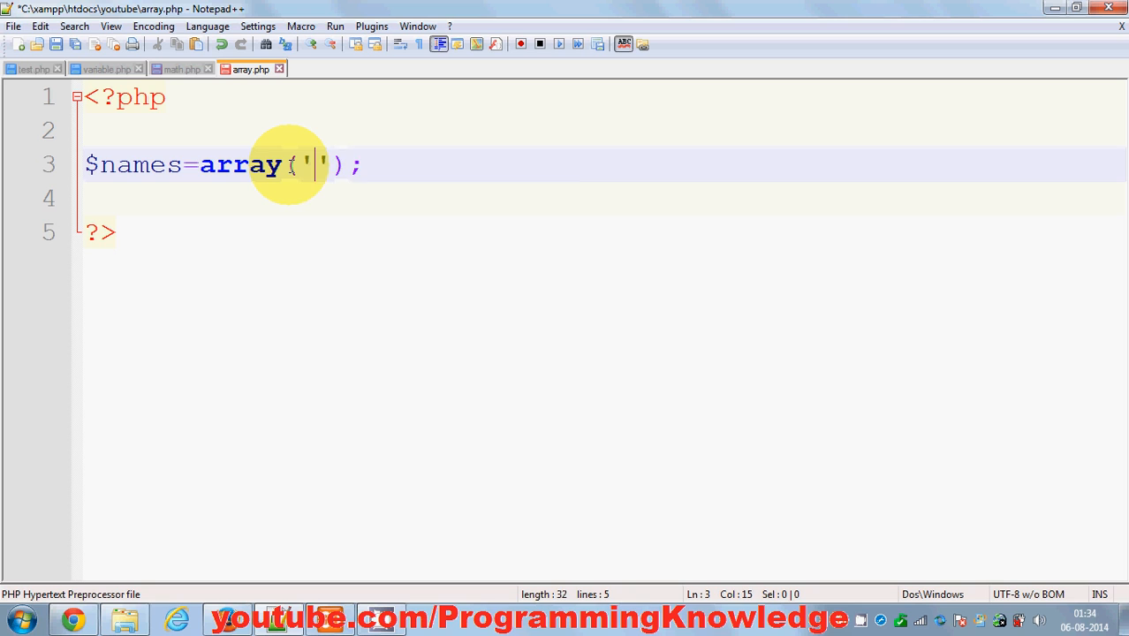
Fill the array so line 3 reads $names=array('Mark','John','Bob');
type("Mark")
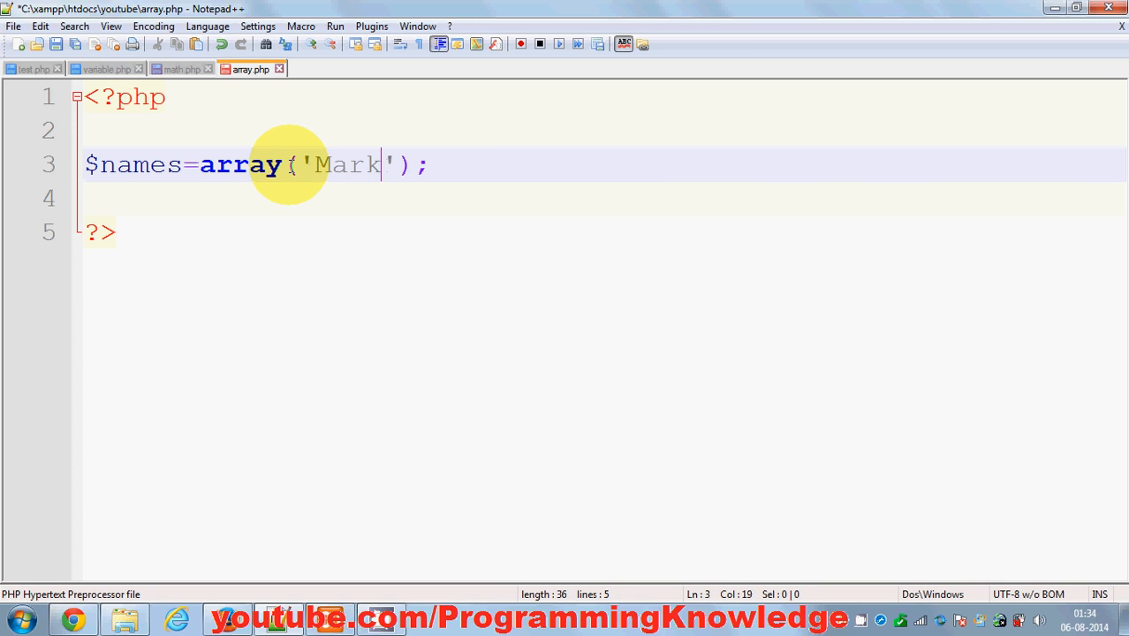
left_click(300, 165)
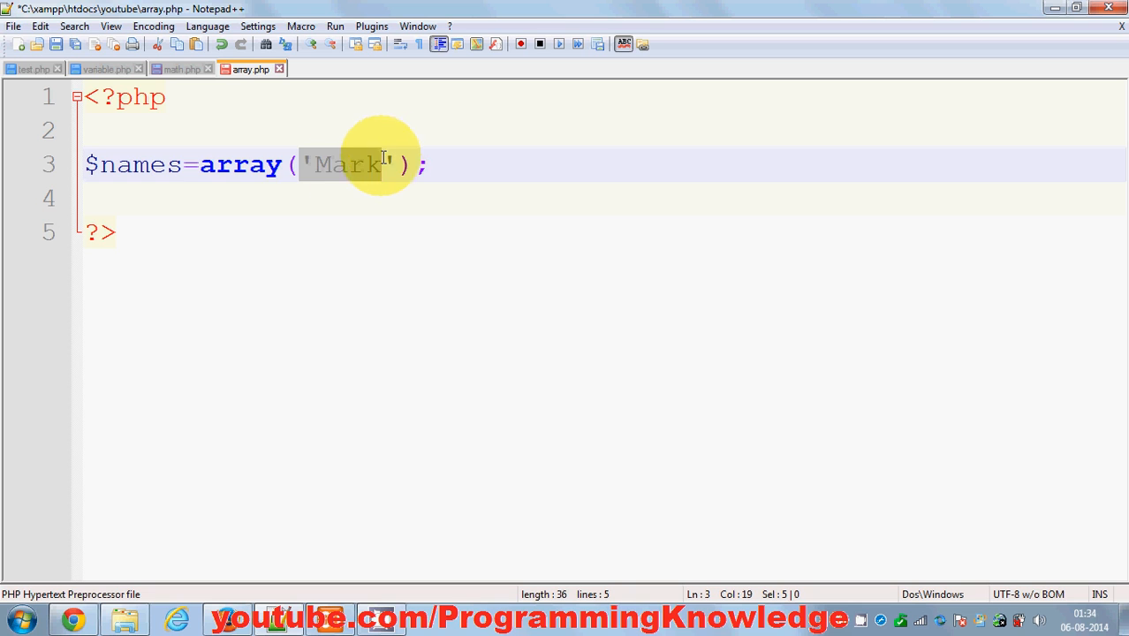
mouse_move(146, 165)
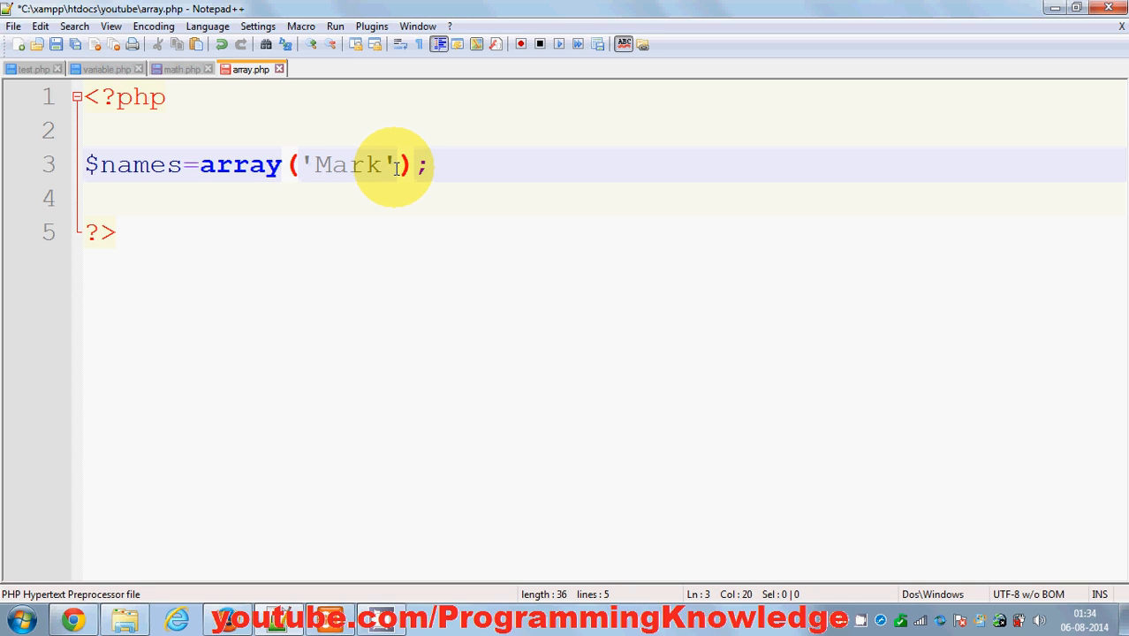
type(",")
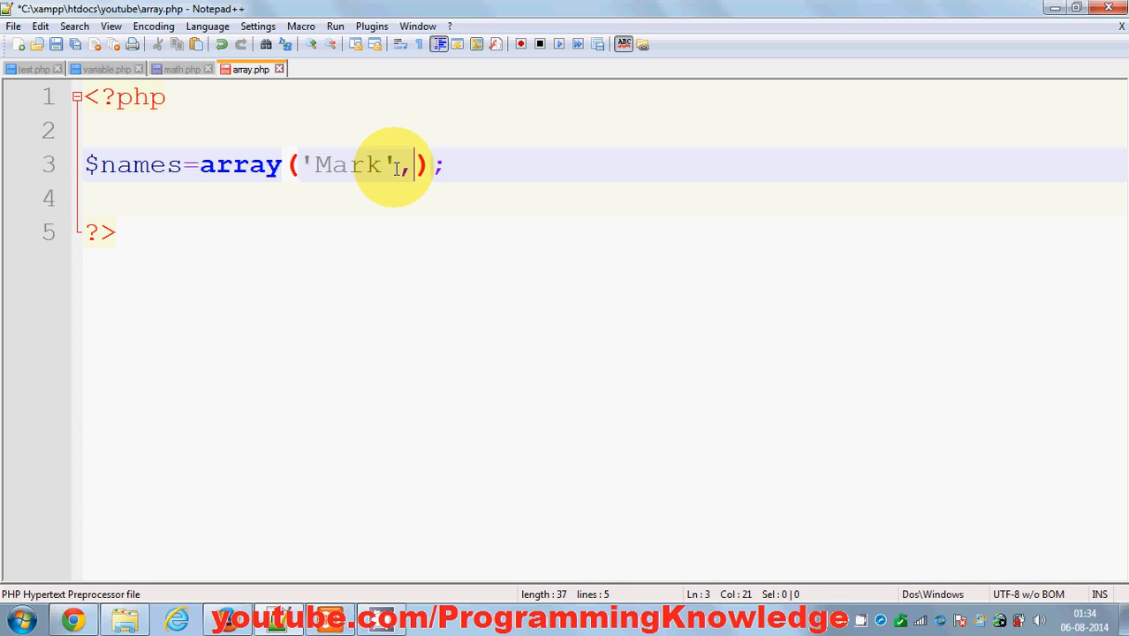
type("''")
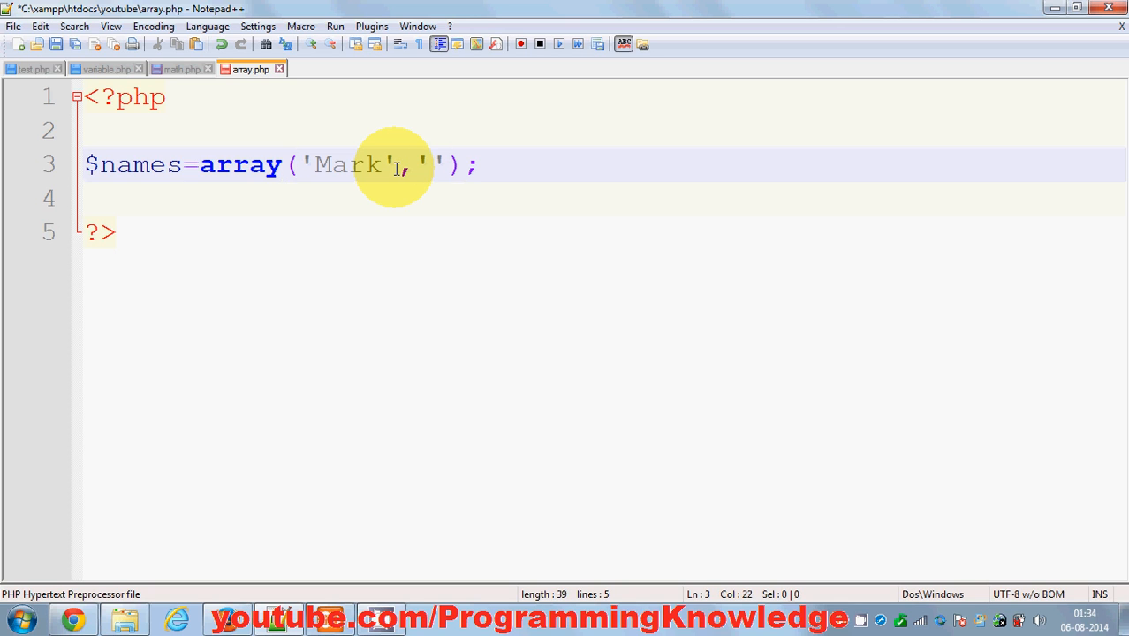
type("John")
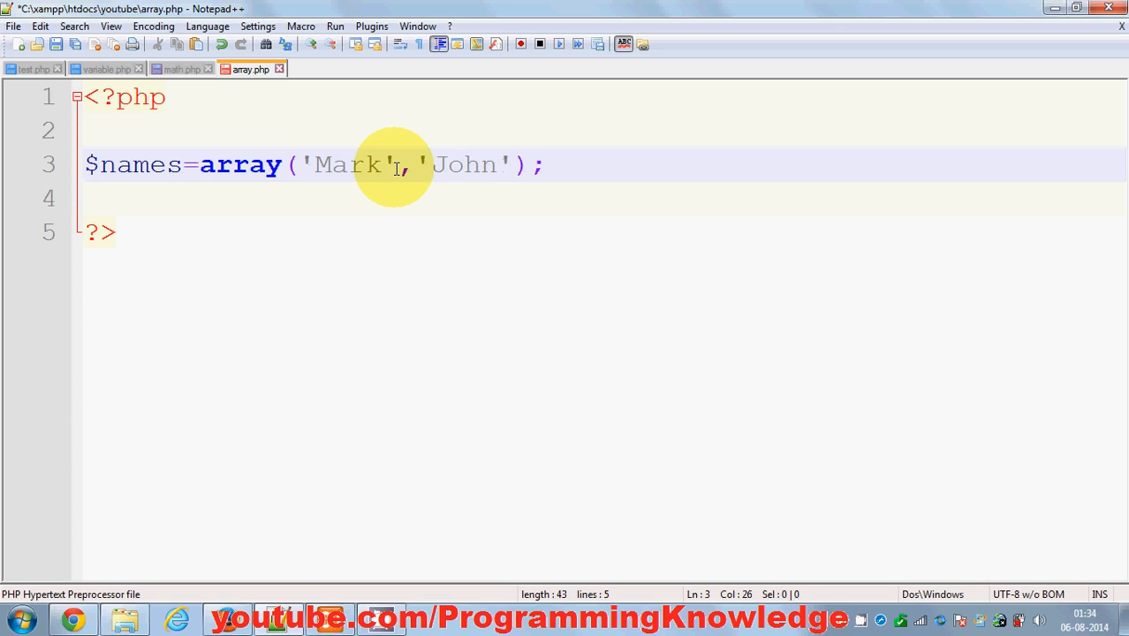
type(",")
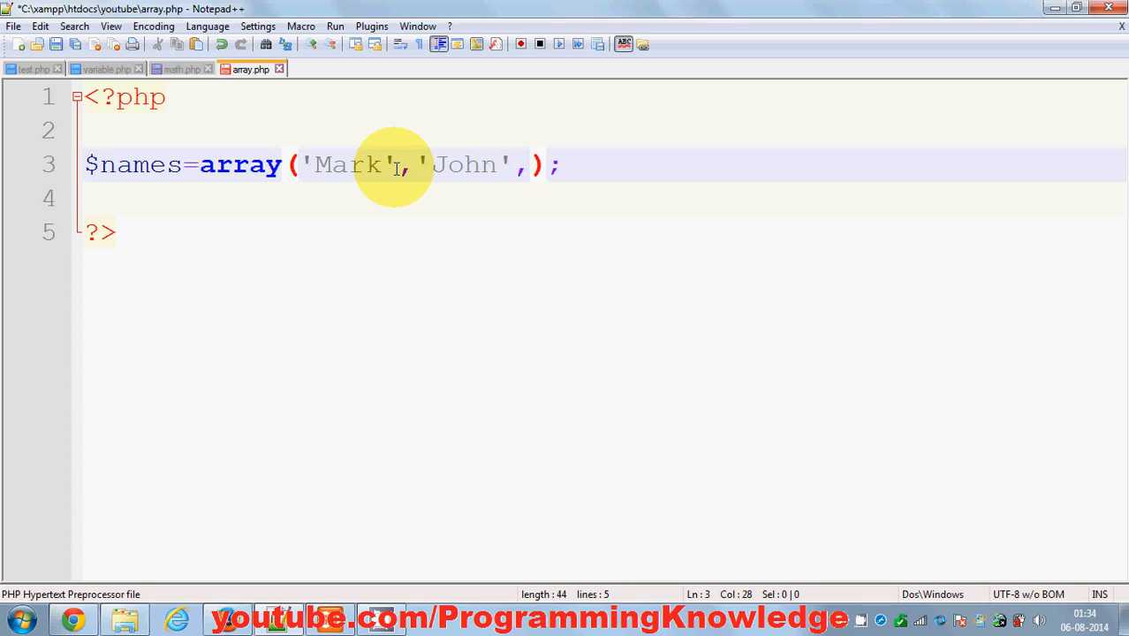
type("''")
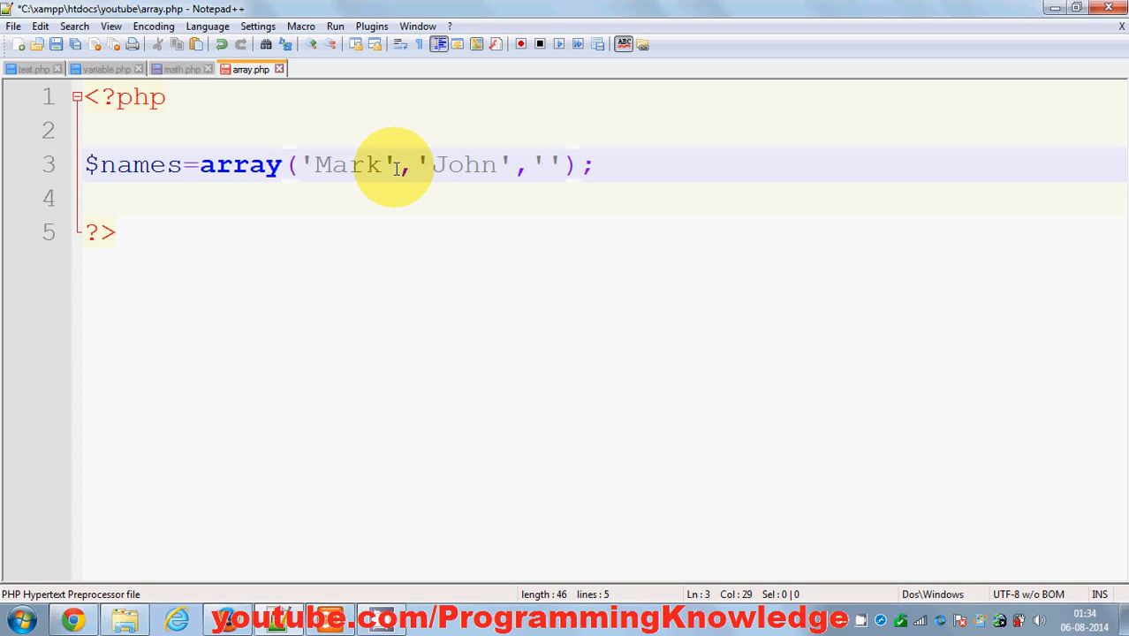
type("Bob")
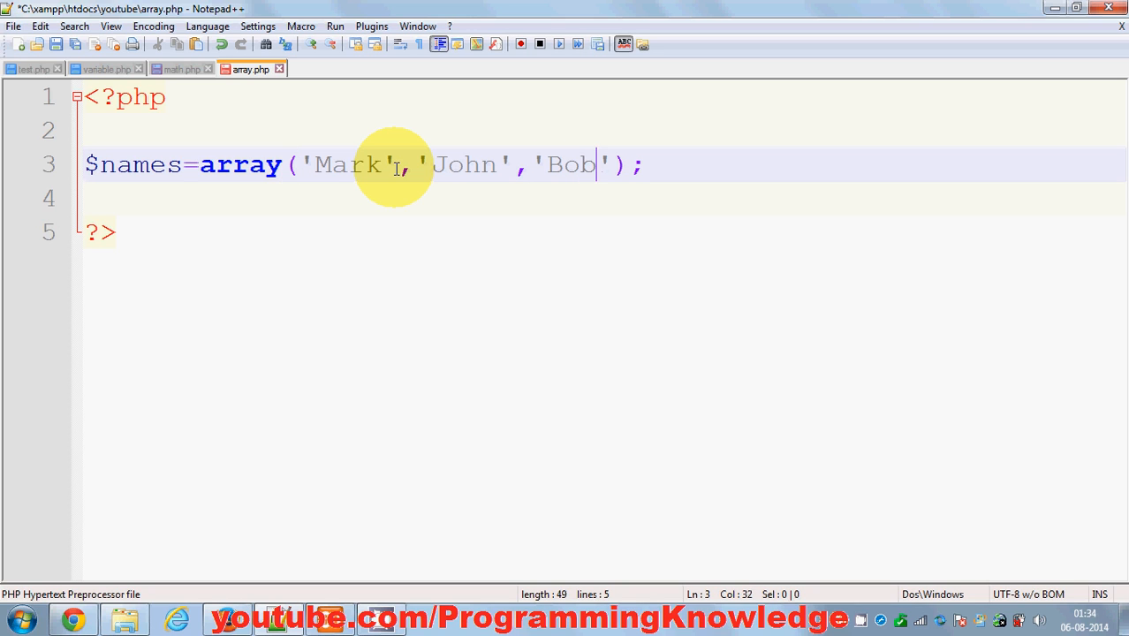
left_click(416, 166)
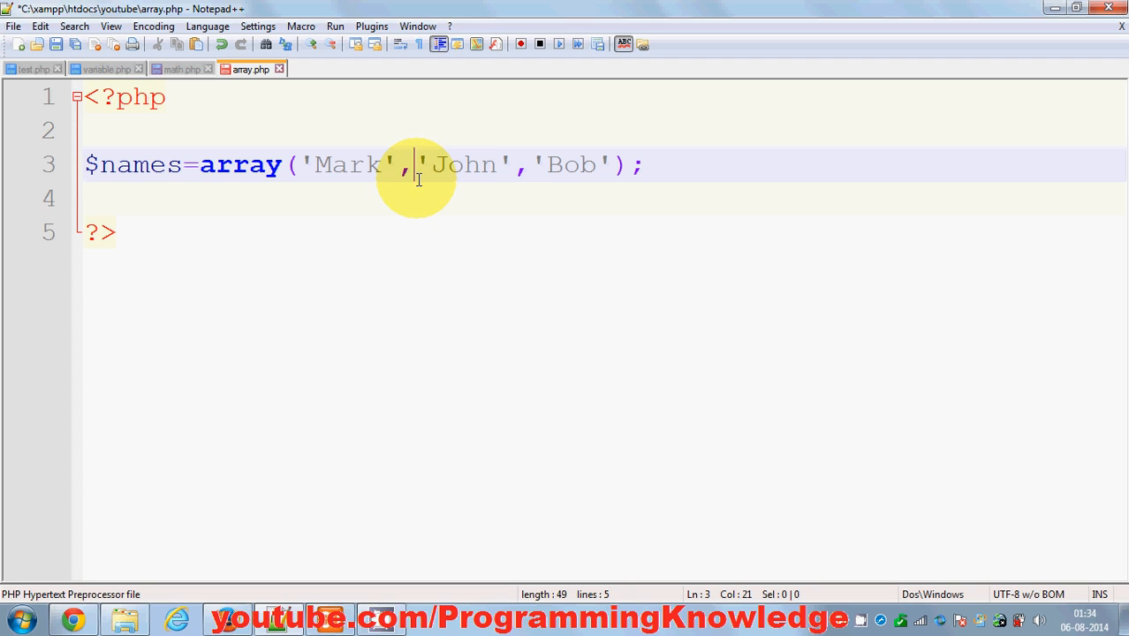
mouse_move(159, 164)
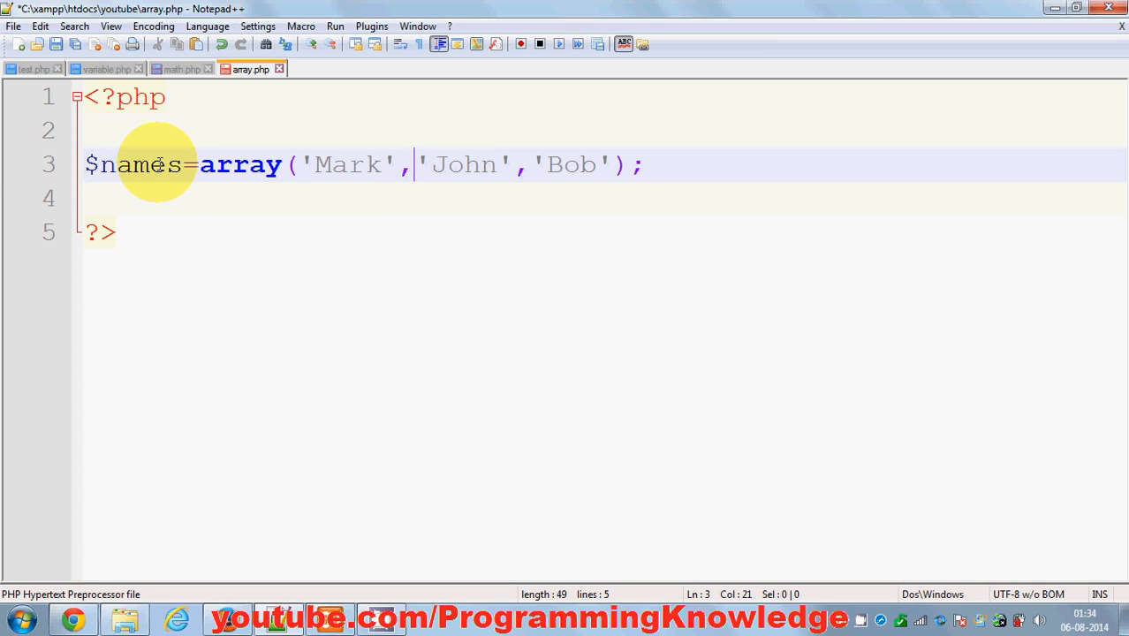
mouse_move(343, 178)
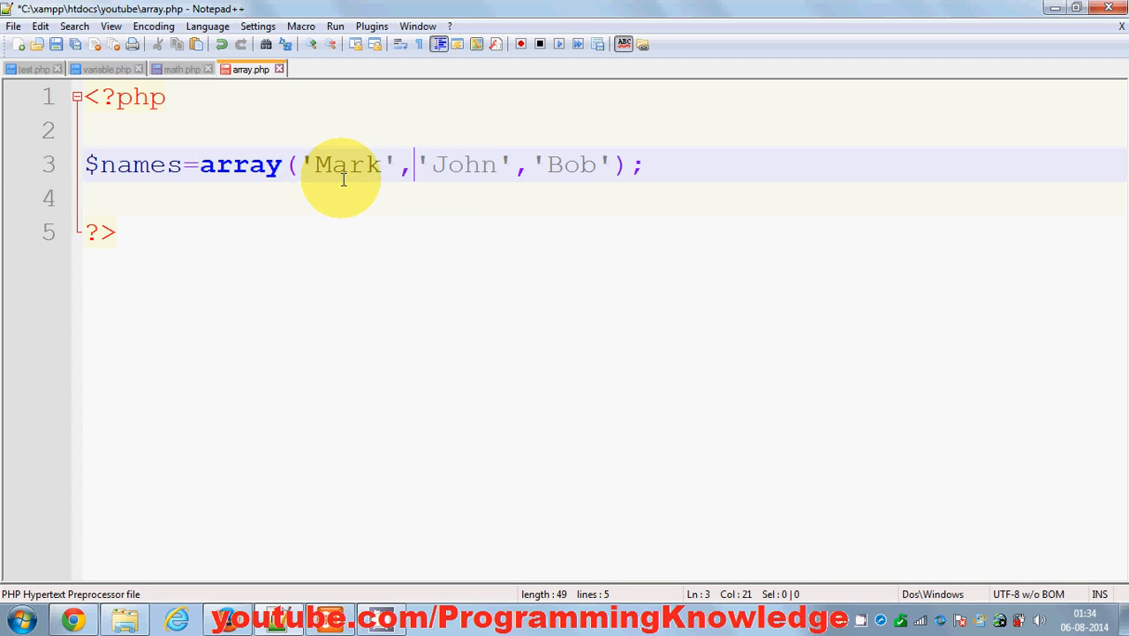
mouse_move(185, 174)
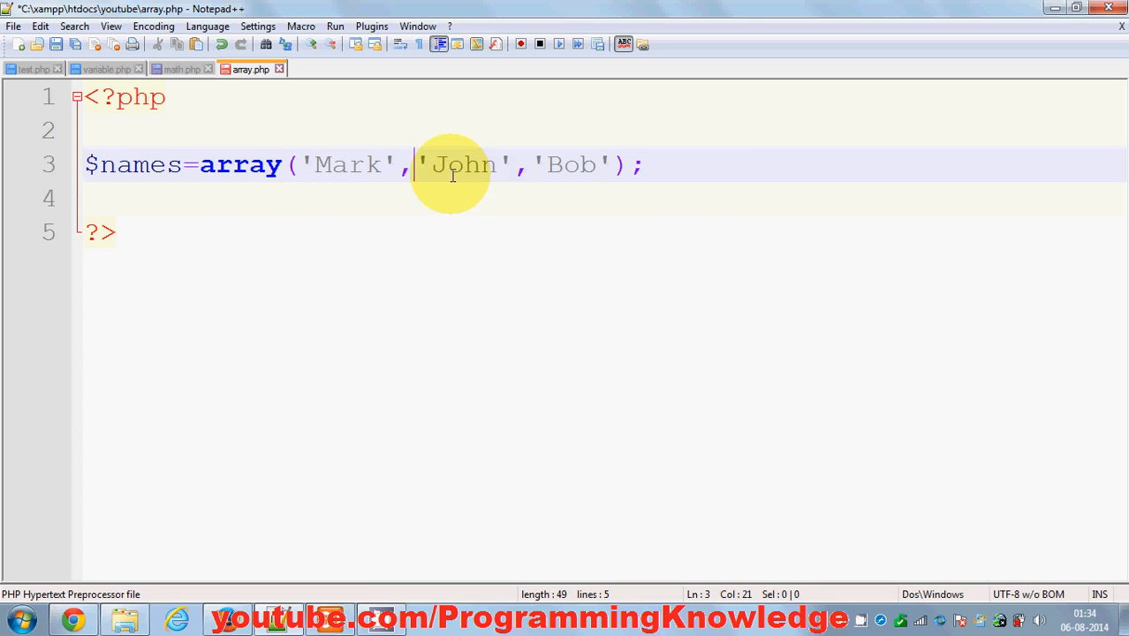
mouse_move(518, 176)
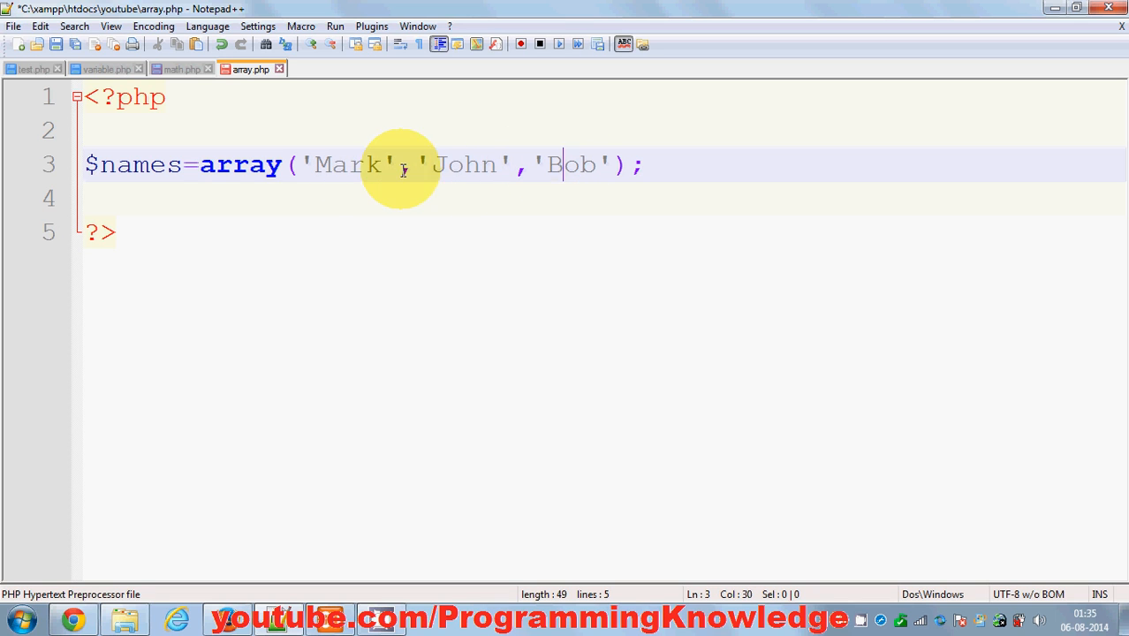
left_click(558, 165)
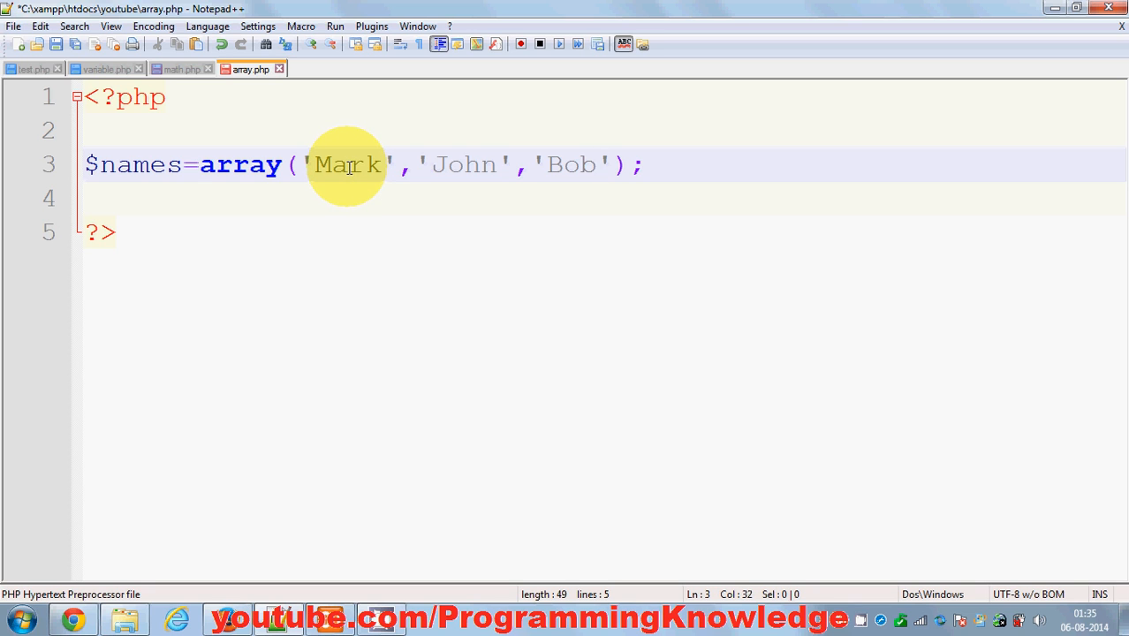
double_click(347, 164)
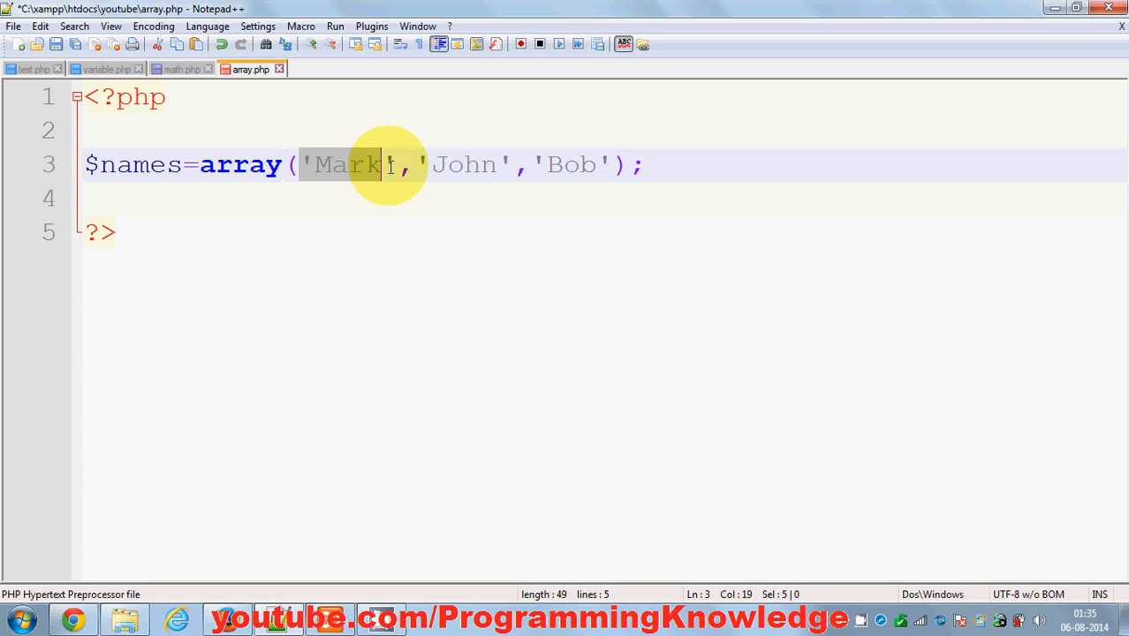
double_click(463, 164)
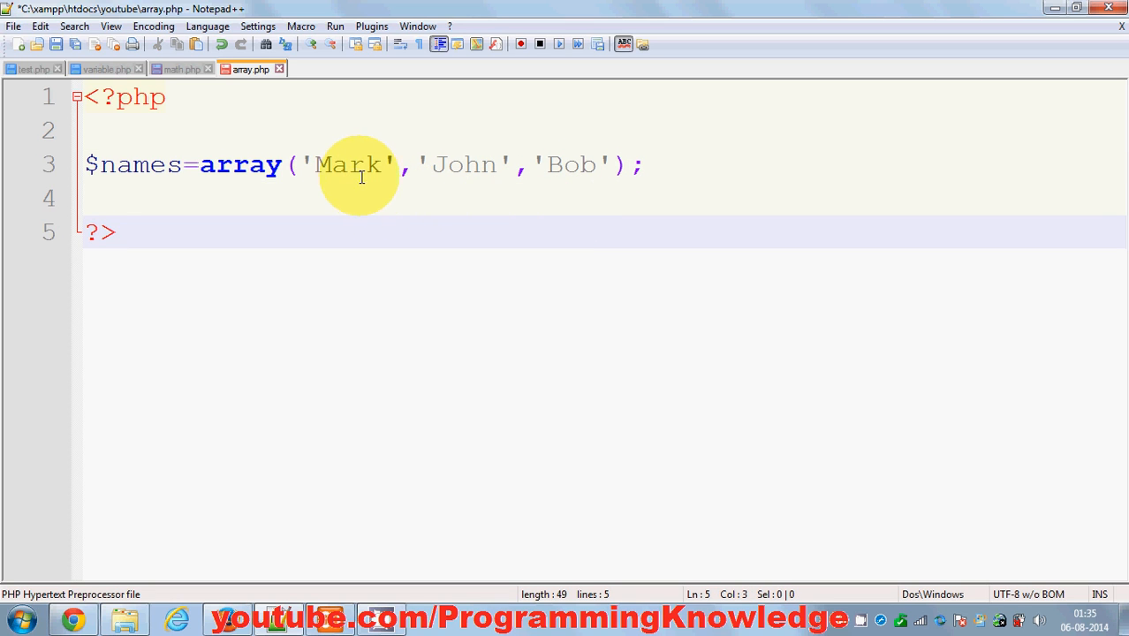
mouse_move(340, 141)
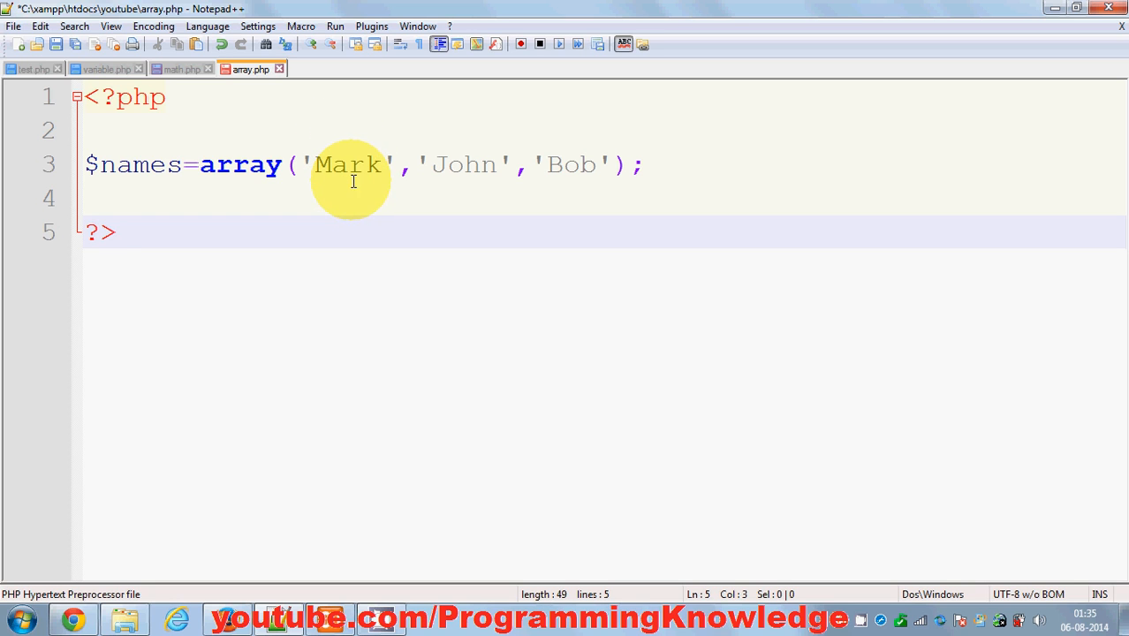
mouse_move(463, 145)
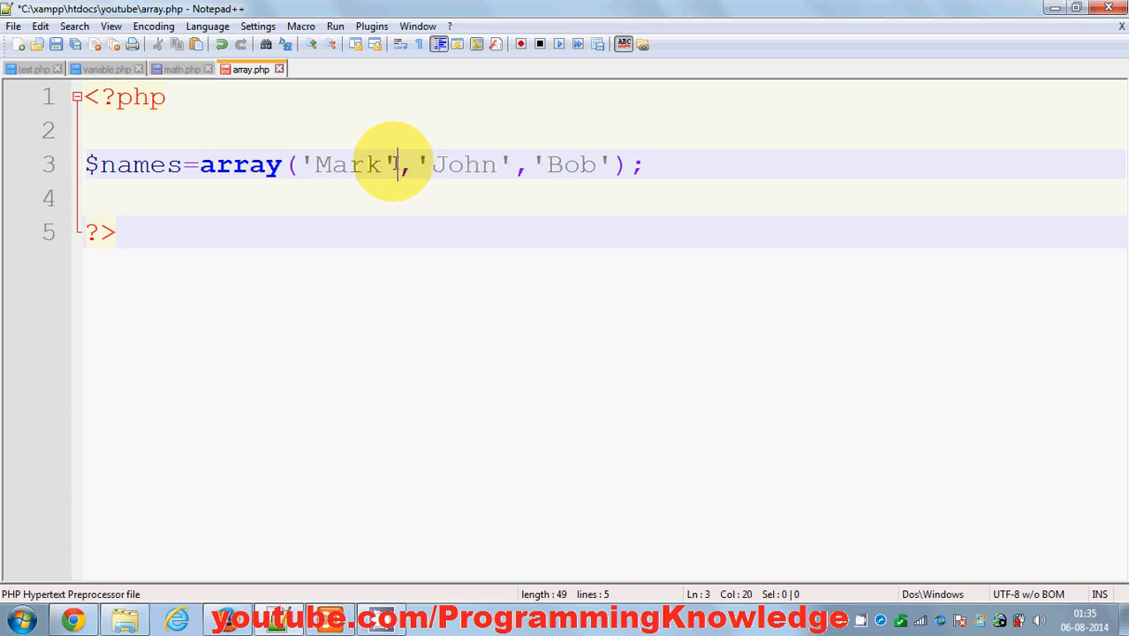
double_click(347, 164)
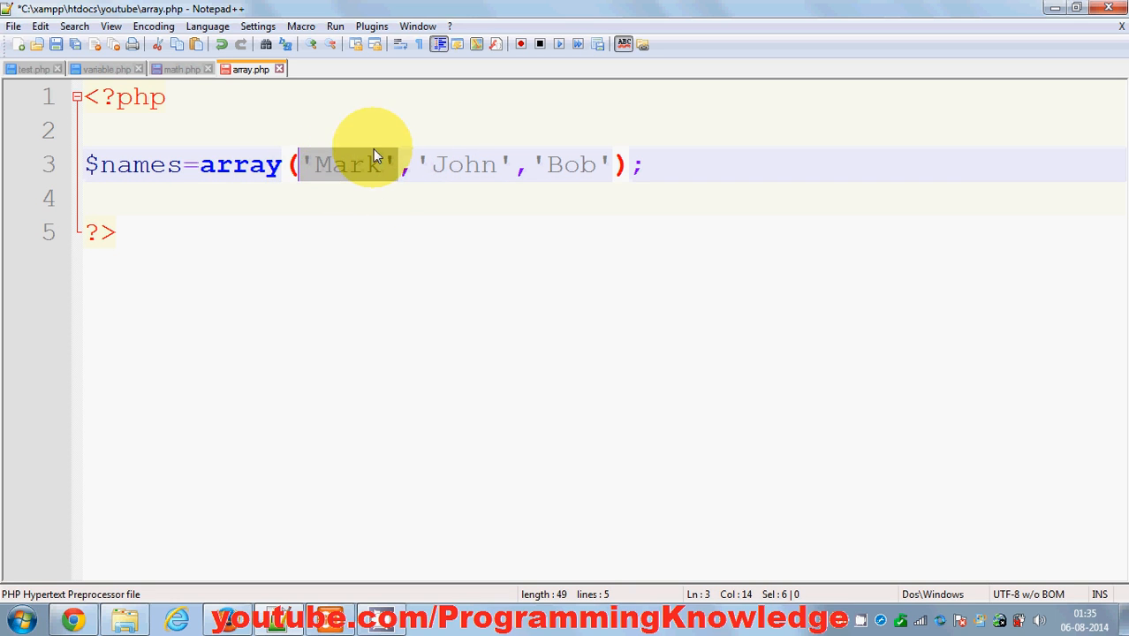
mouse_move(354, 183)
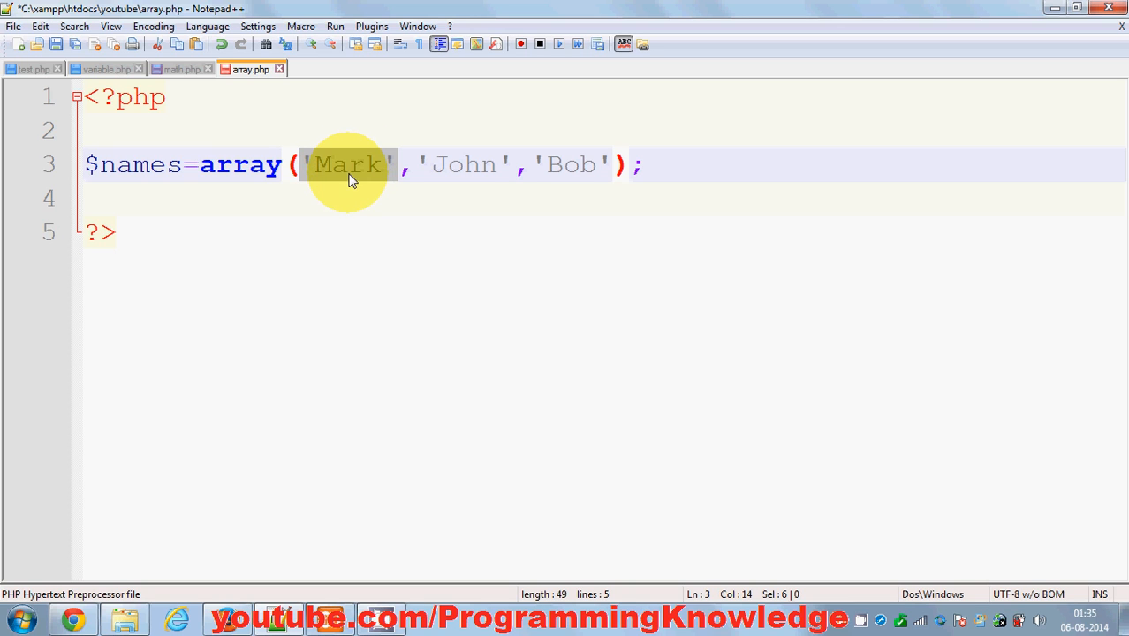
mouse_move(334, 183)
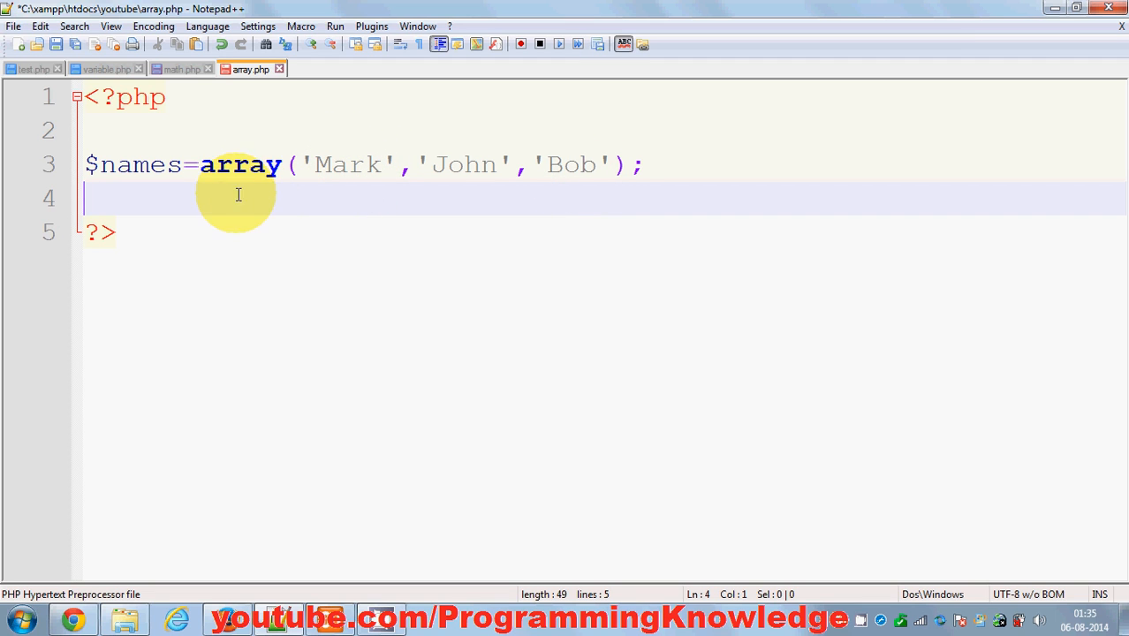
mouse_move(231, 181)
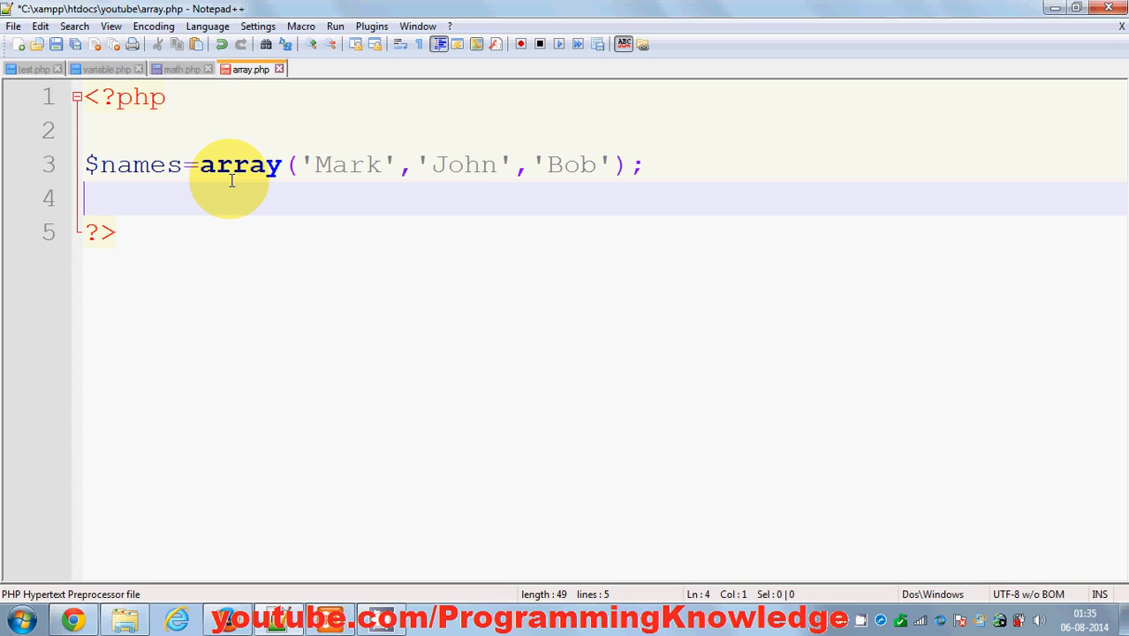
Add echo $names[]; on a new line below the array
key("Enter")
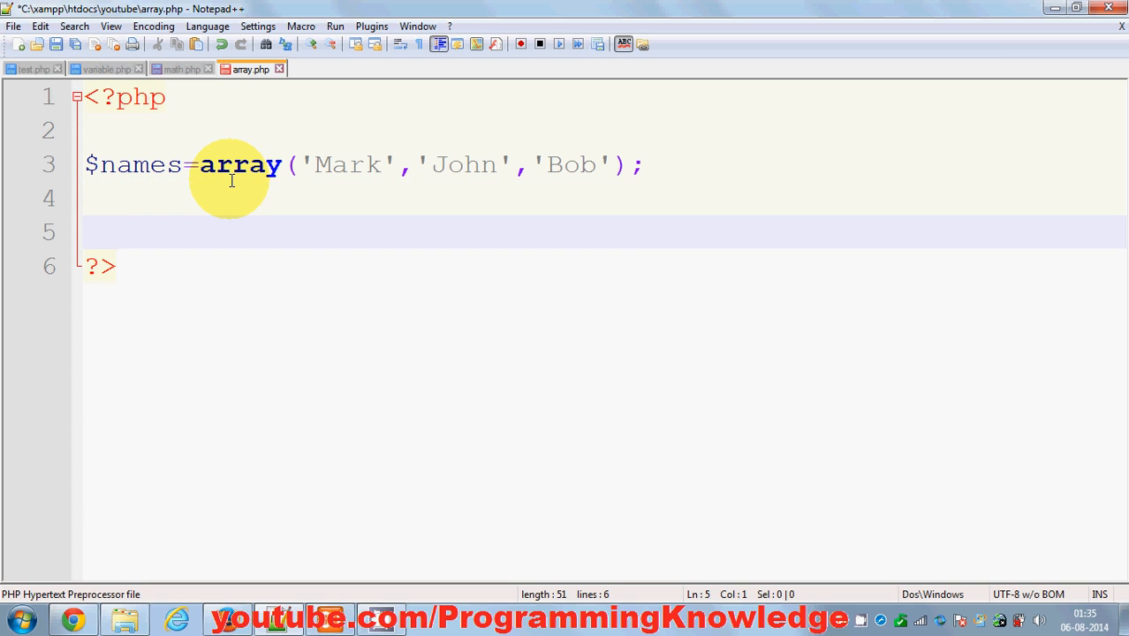
type("echo")
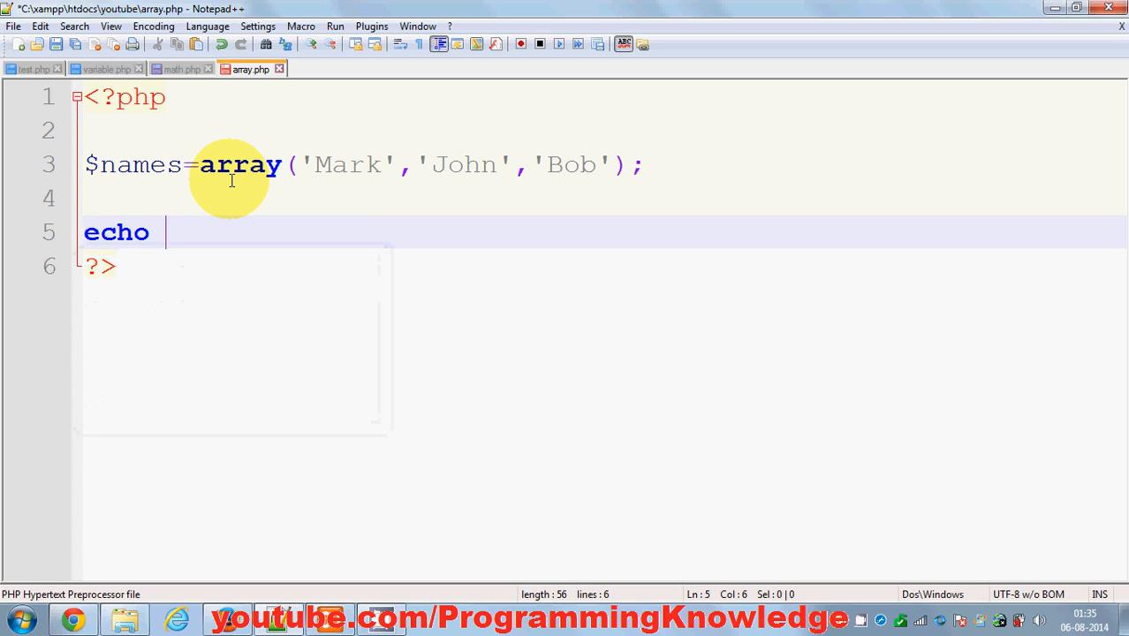
double_click(142, 165)
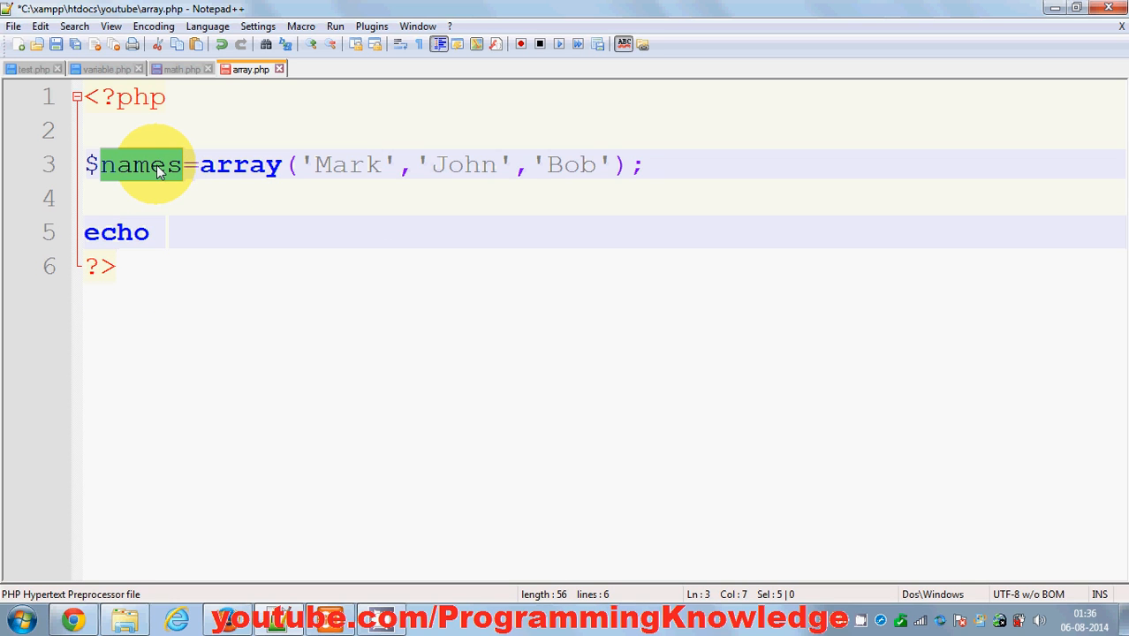
type("names")
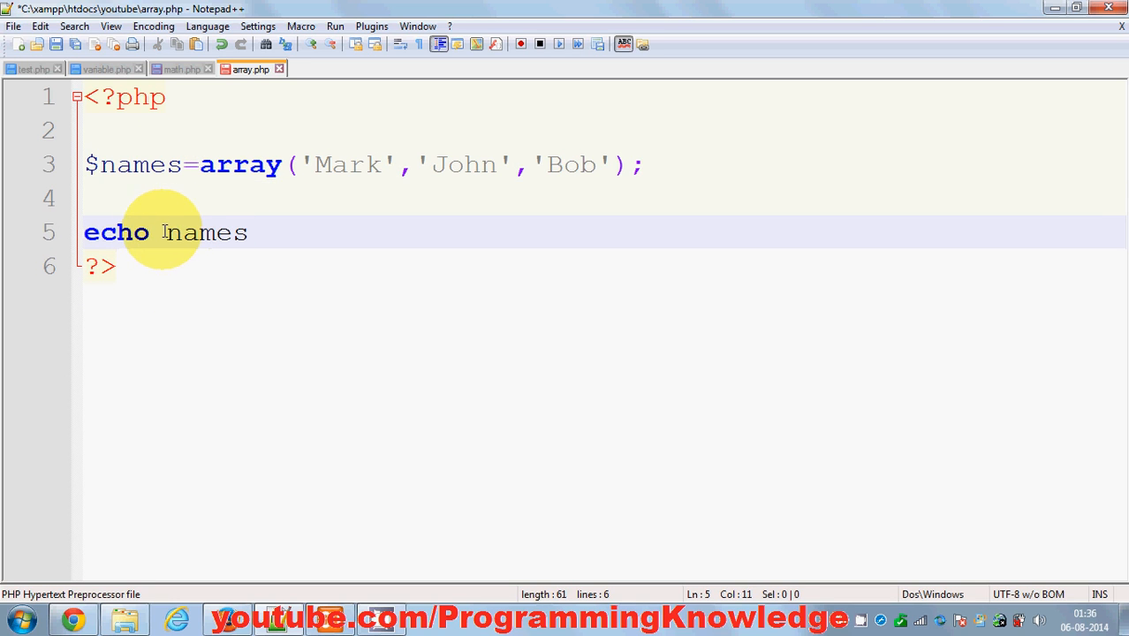
type("$")
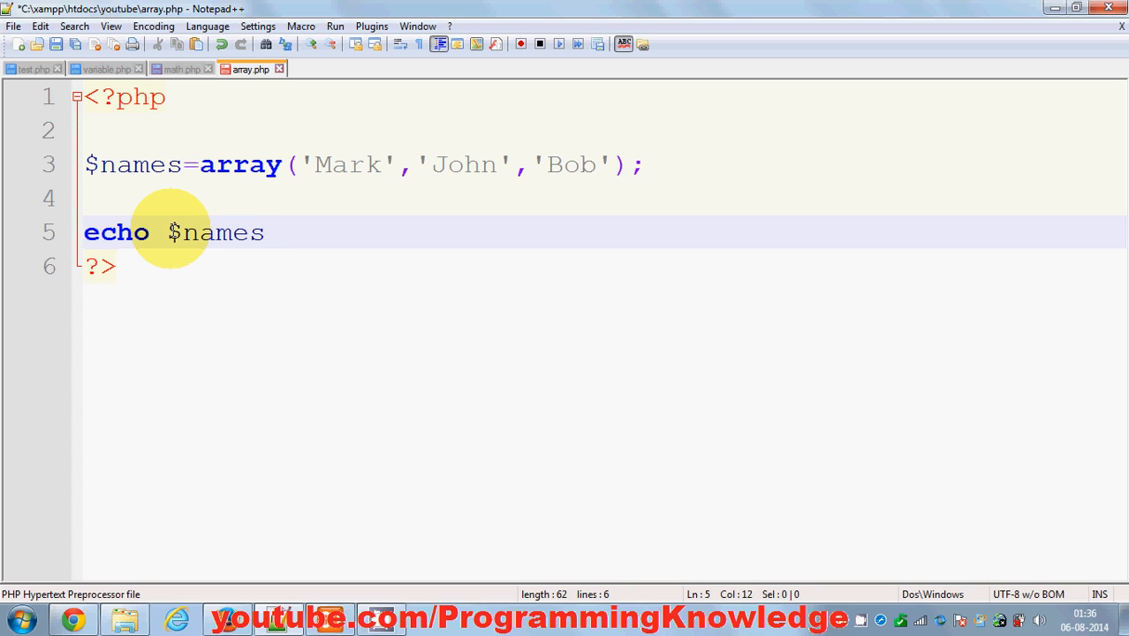
type("[];")
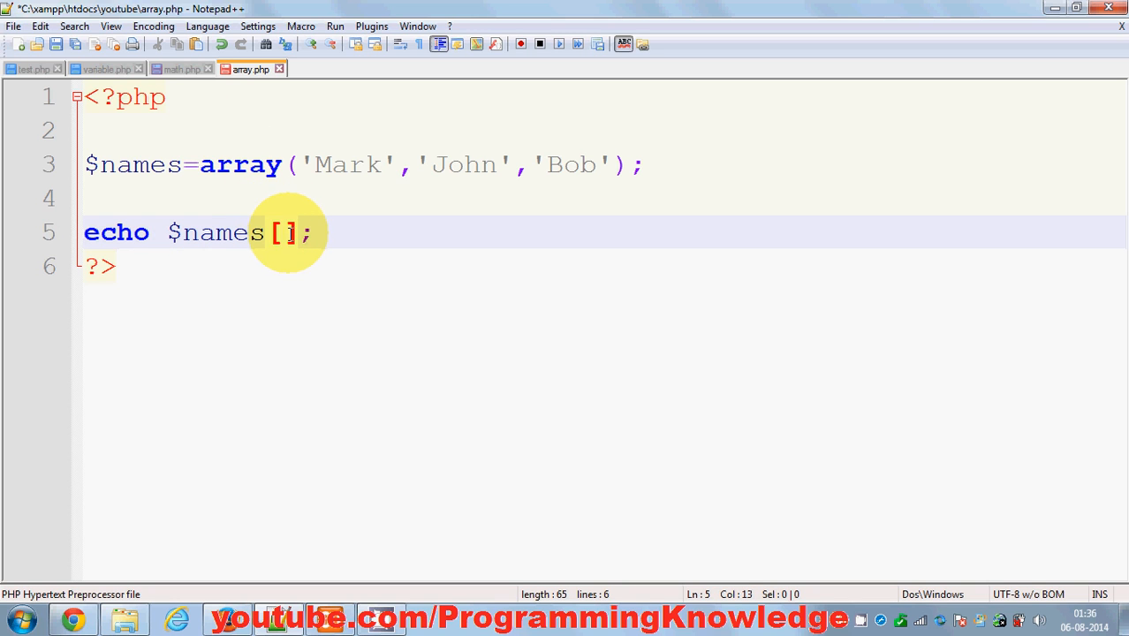
mouse_move(281, 232)
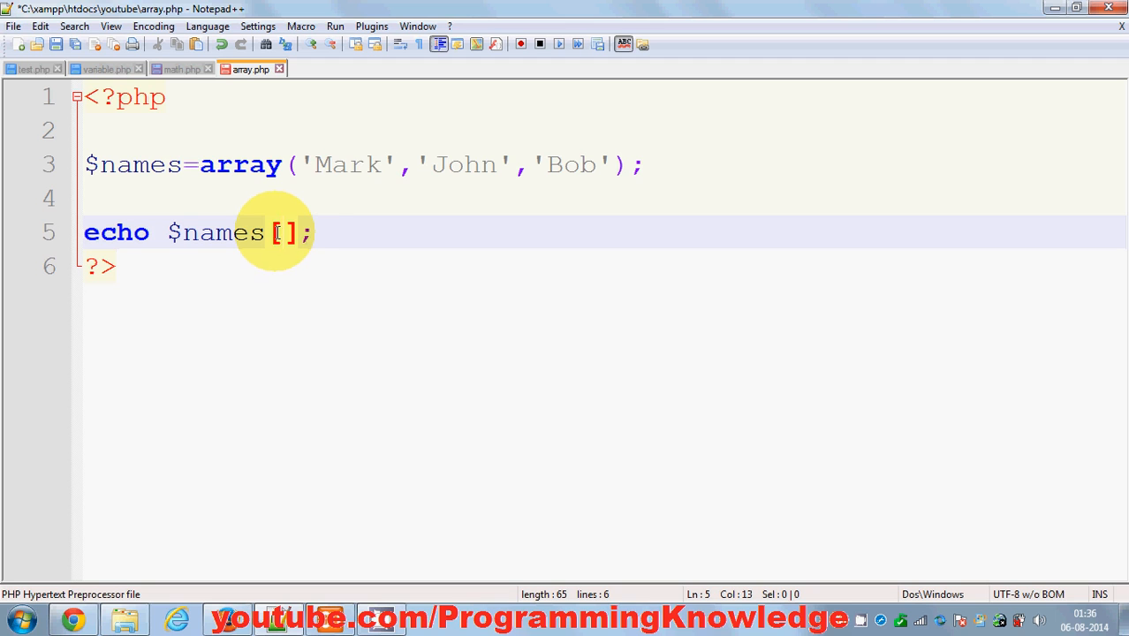
Point out Mark, Bob and John to identify index 1 as John for the echo
double_click(348, 164)
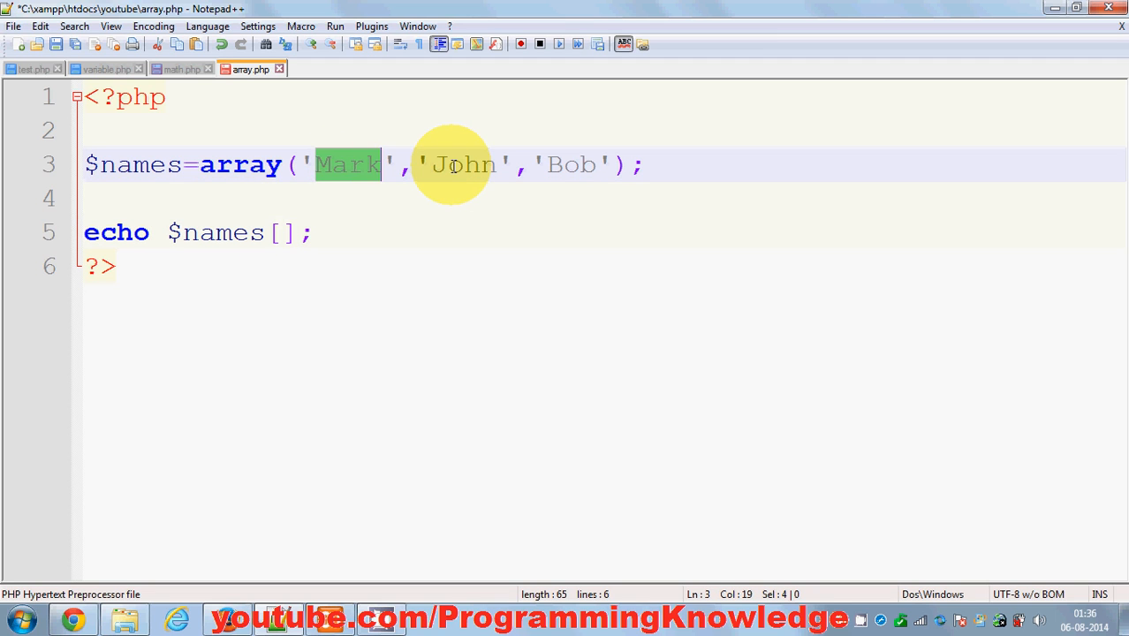
double_click(571, 165)
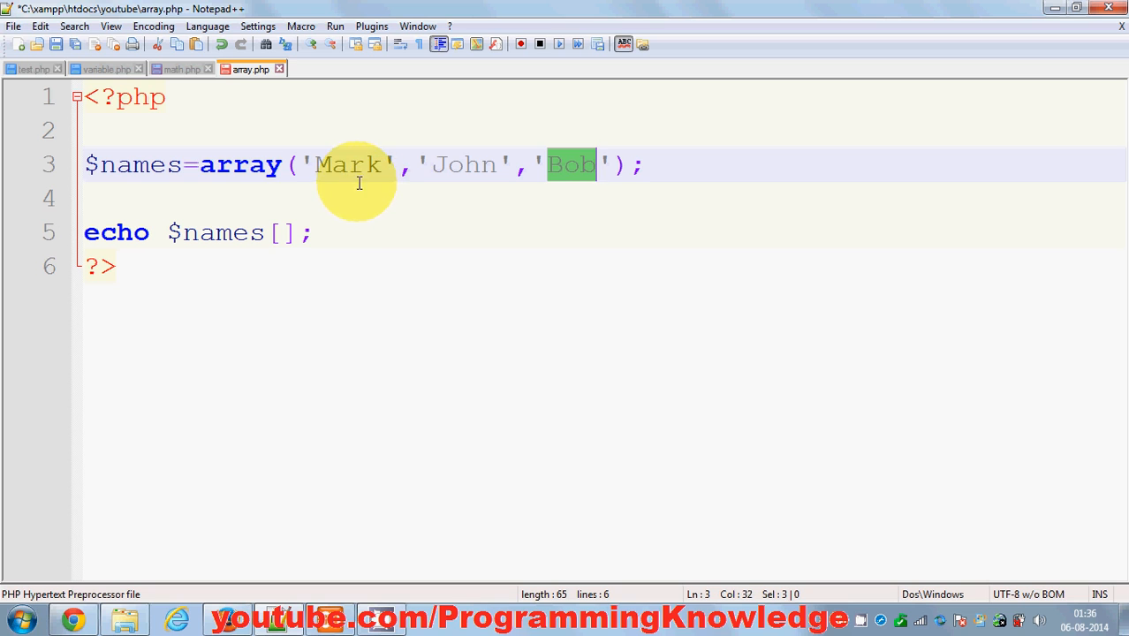
left_click(284, 233)
type("1")
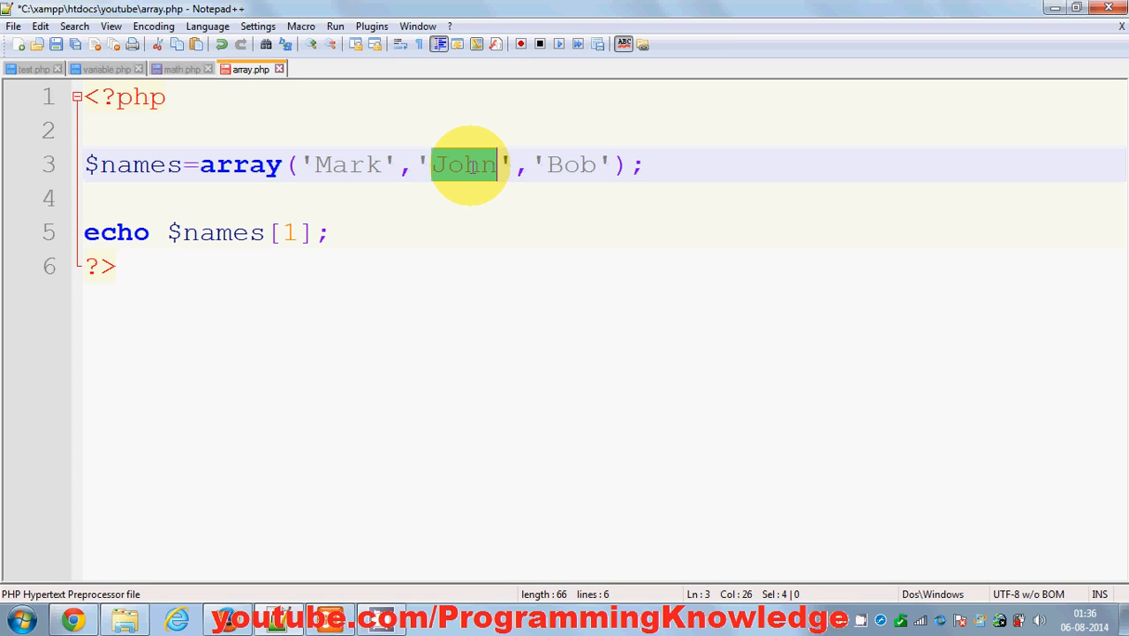
mouse_move(152, 233)
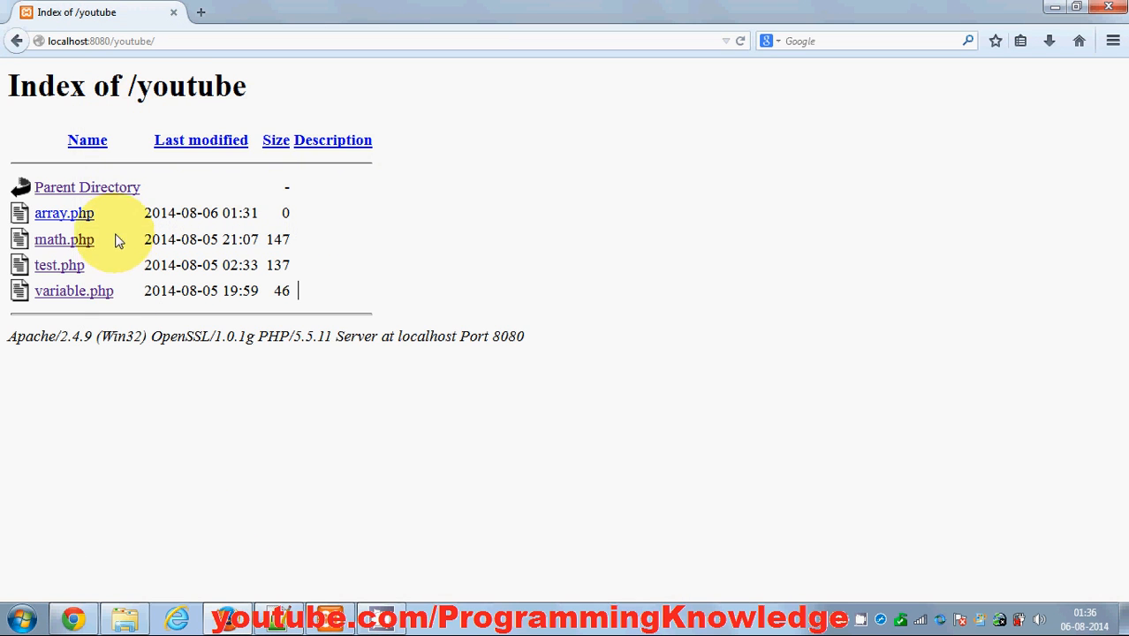
Set the echo index to 0, then to 2 so it prints Bob, and move below the array
left_click(64, 213)
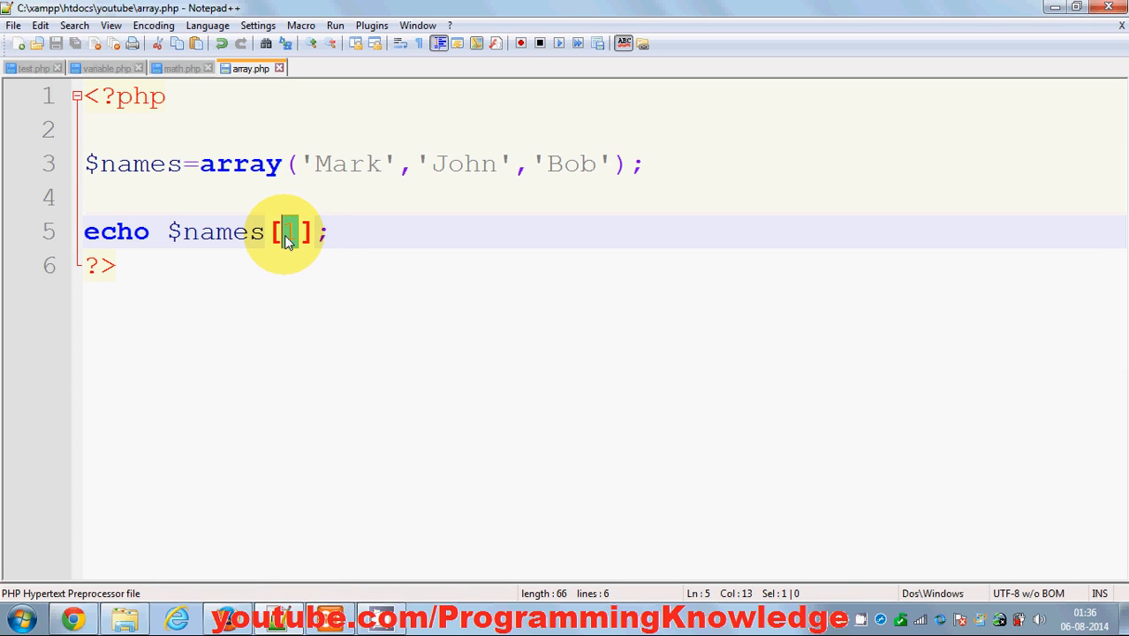
type("0")
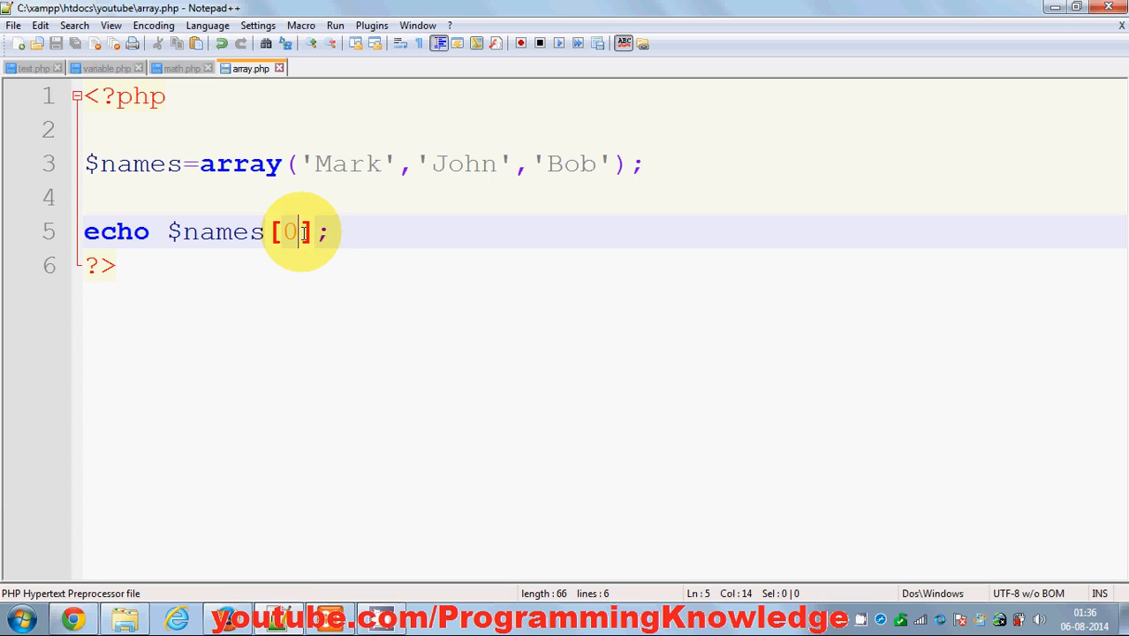
key("Backspace")
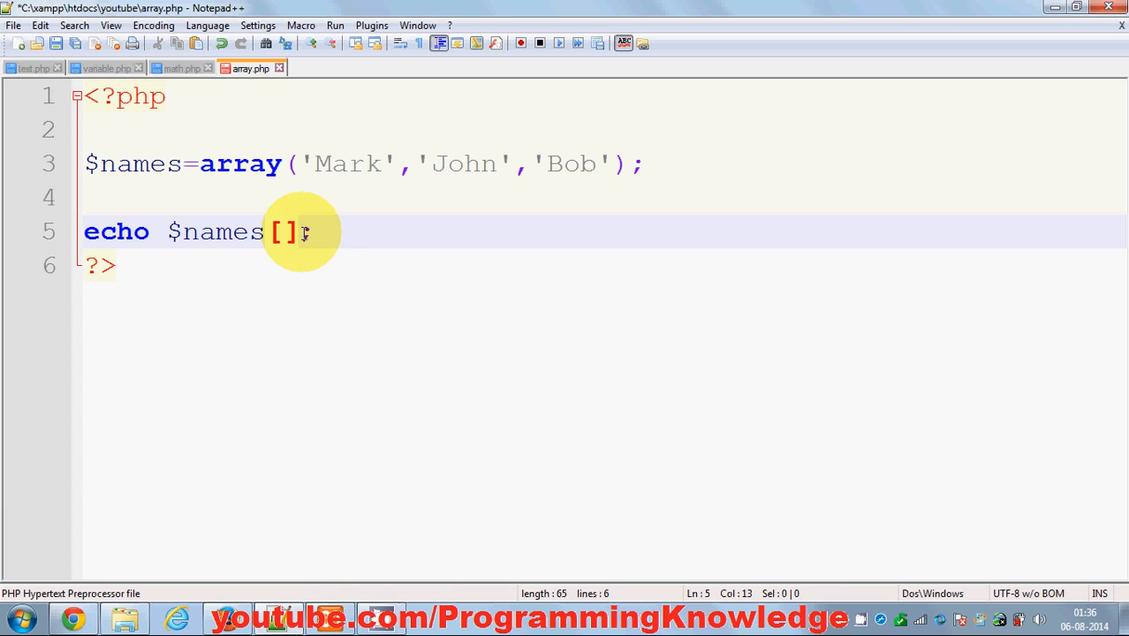
type("2")
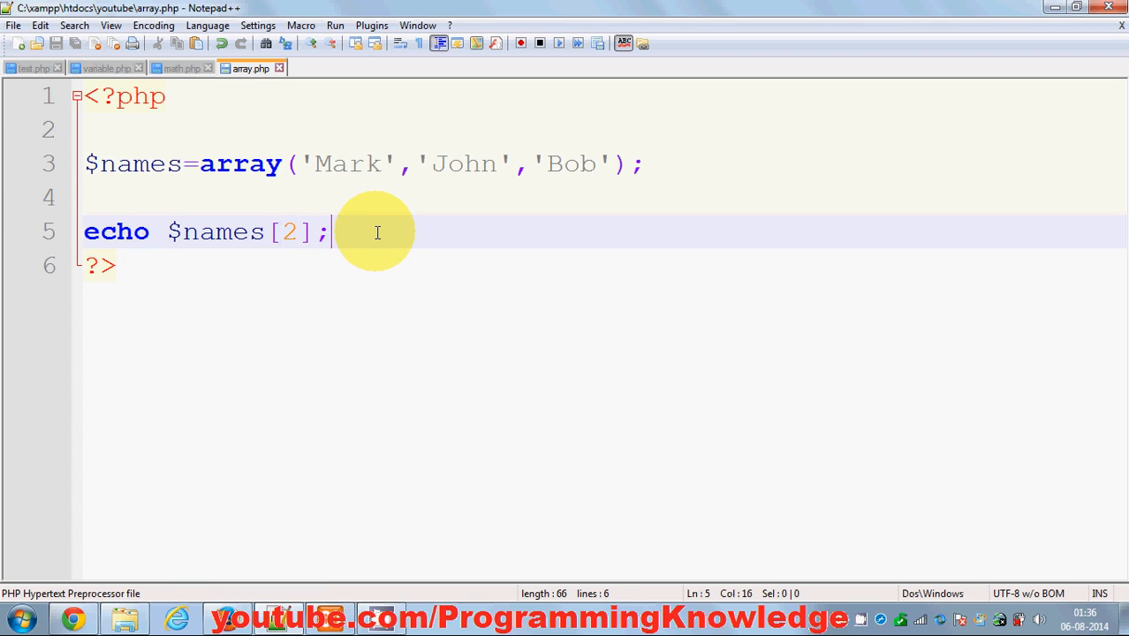
mouse_move(225, 232)
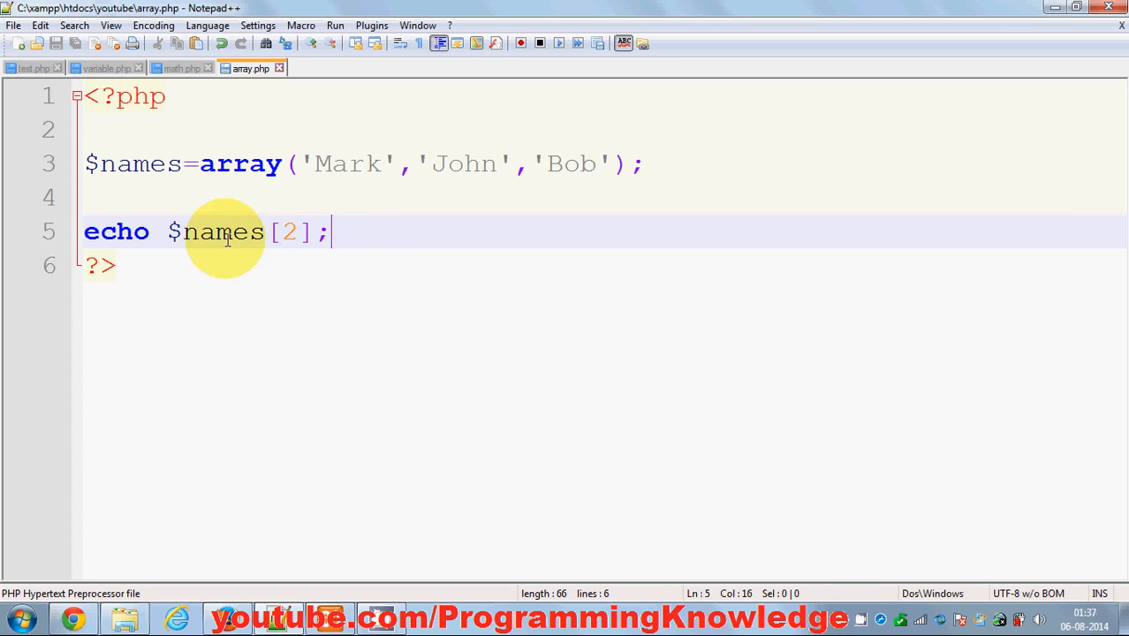
mouse_move(316, 167)
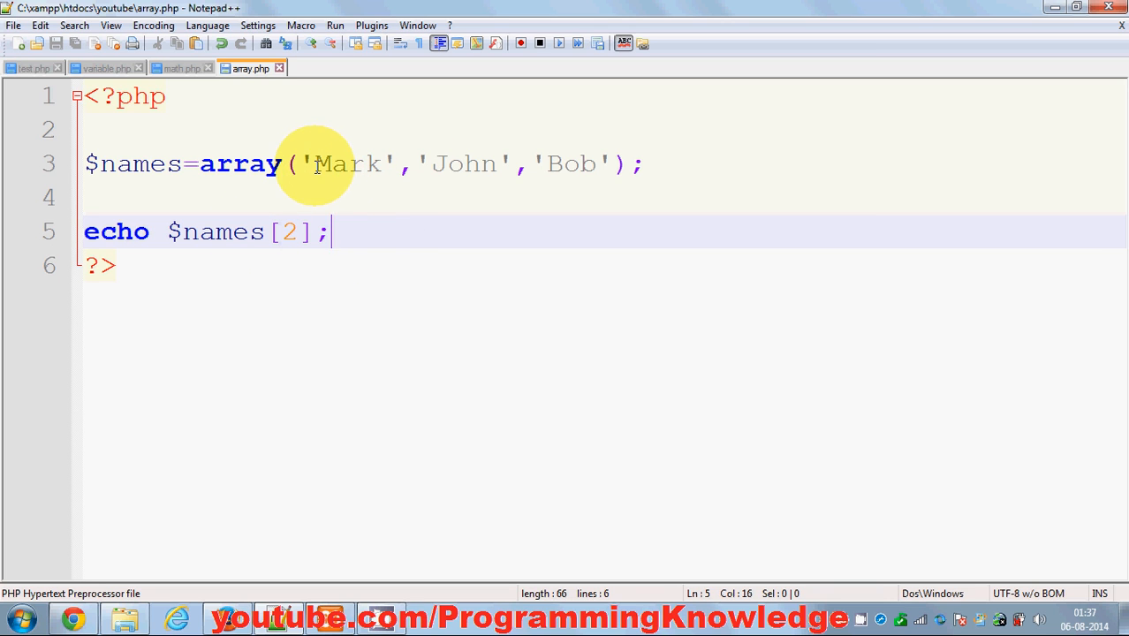
double_click(347, 163)
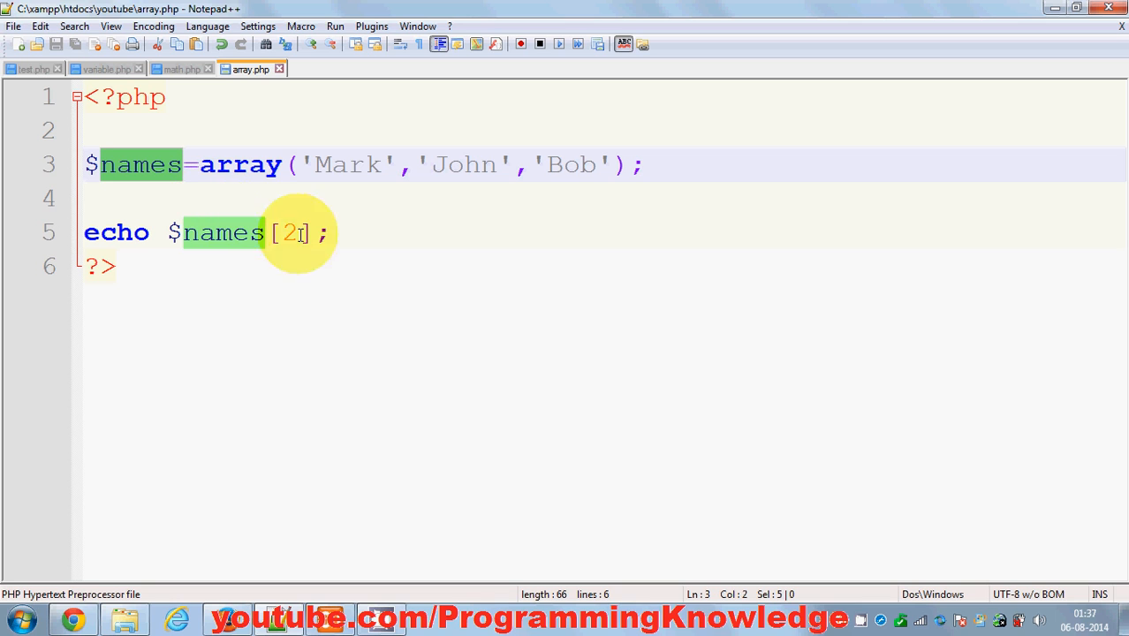
mouse_move(557, 165)
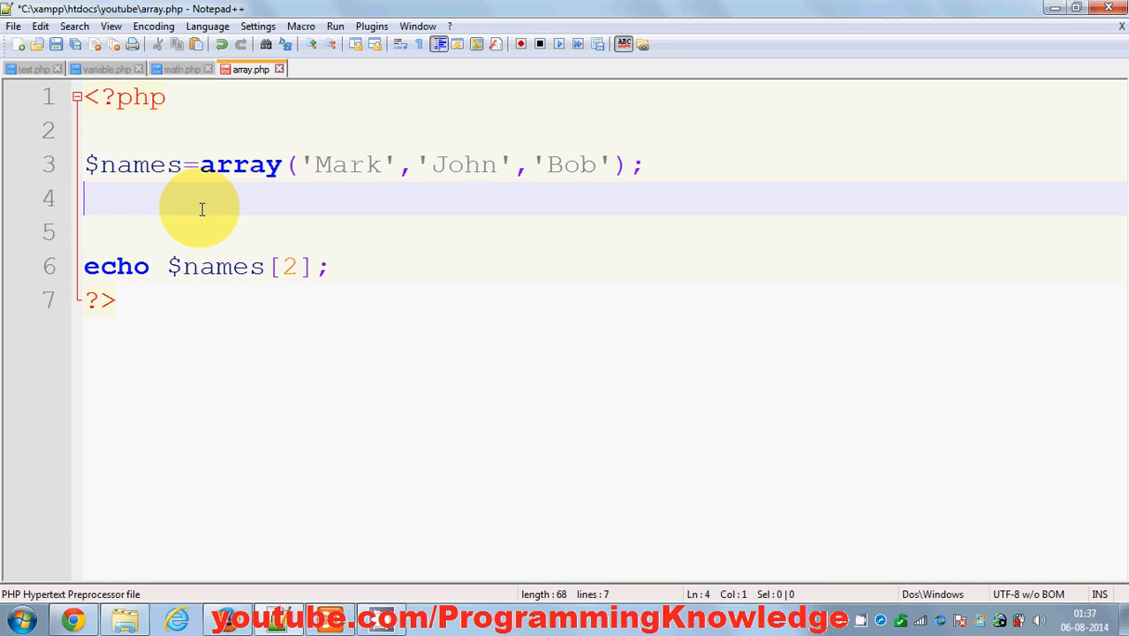
double_click(138, 165)
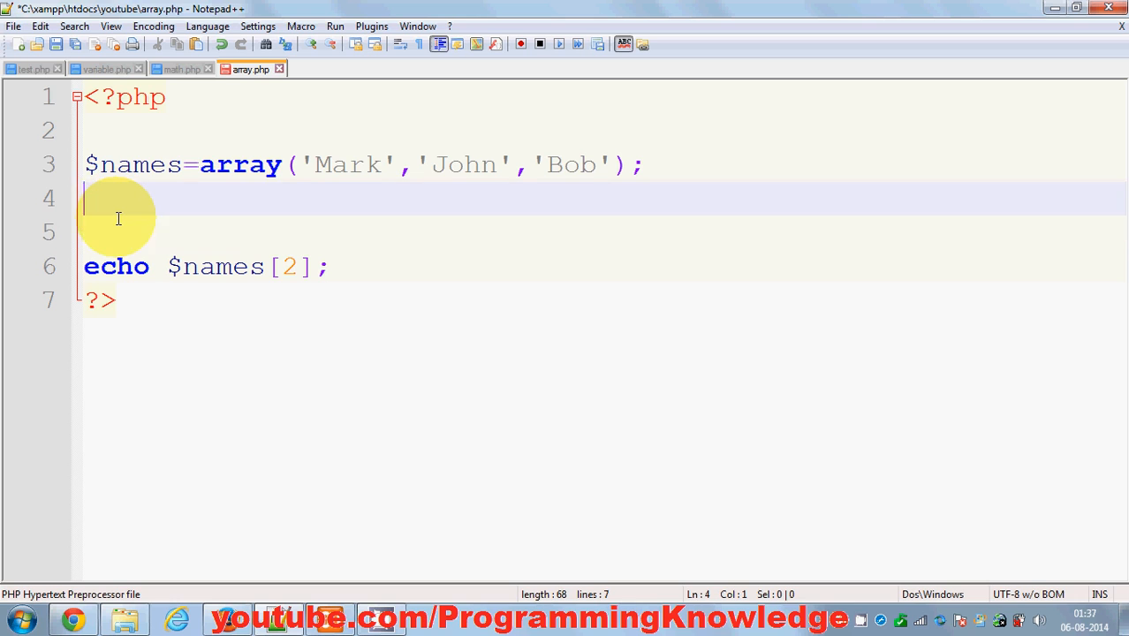
Add the line $names[3]='July'; below the array definition
type("$names=")
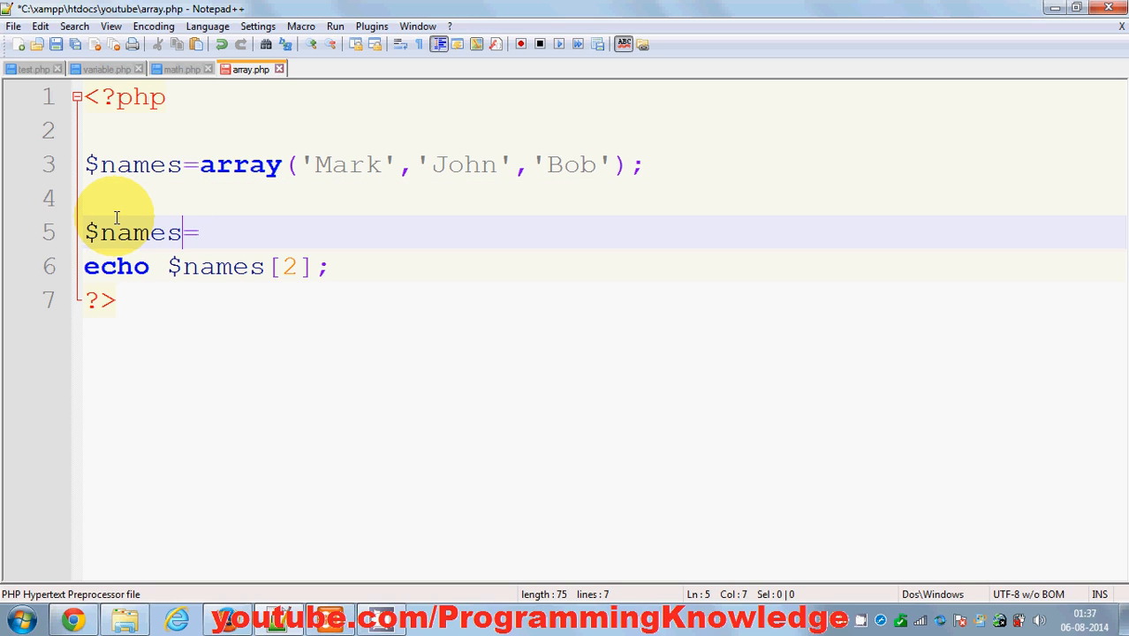
type("{")
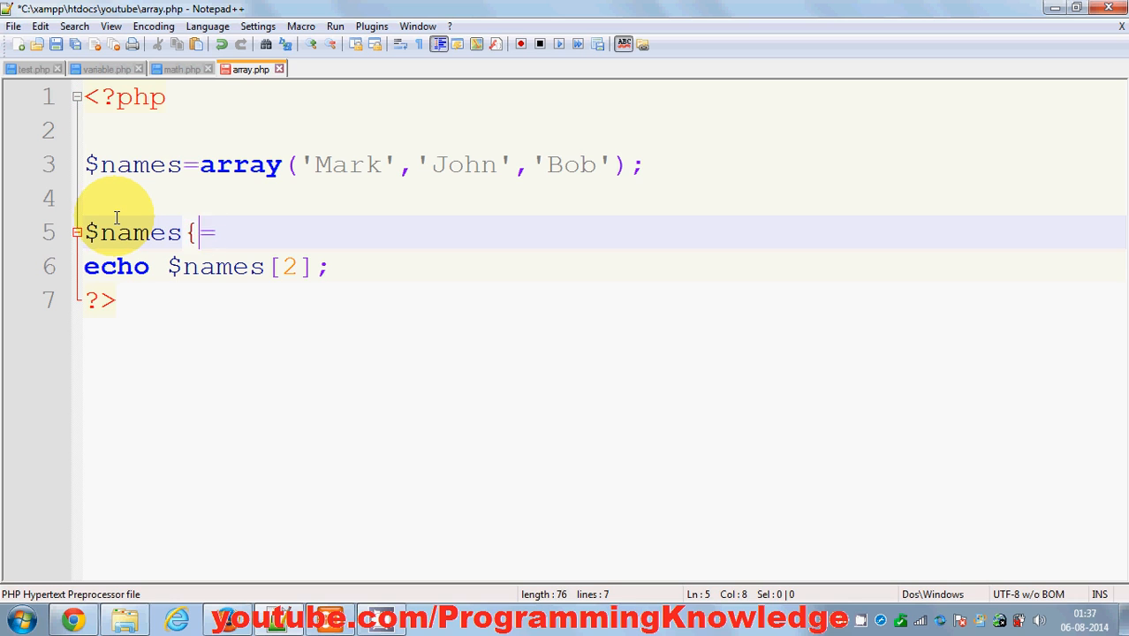
type("[]")
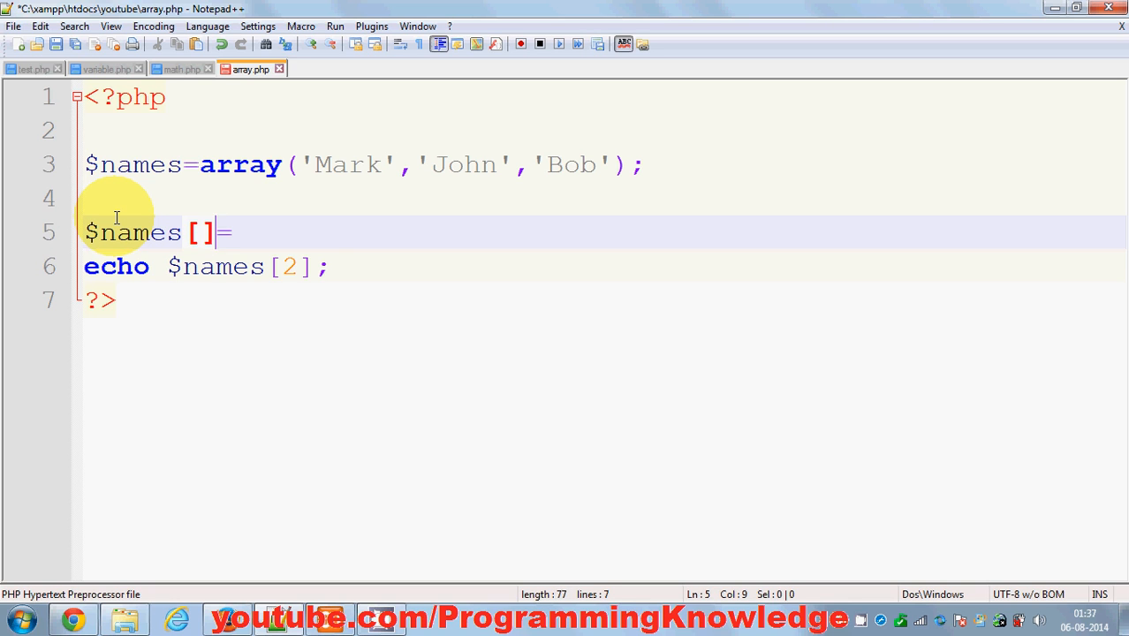
mouse_move(346, 164)
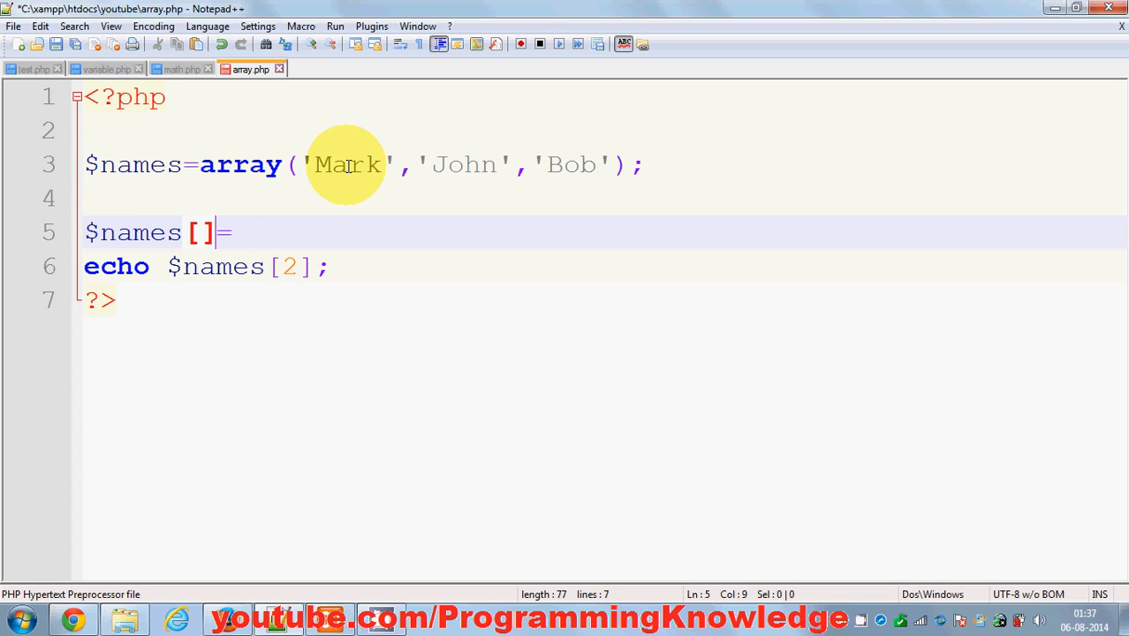
left_click(579, 165)
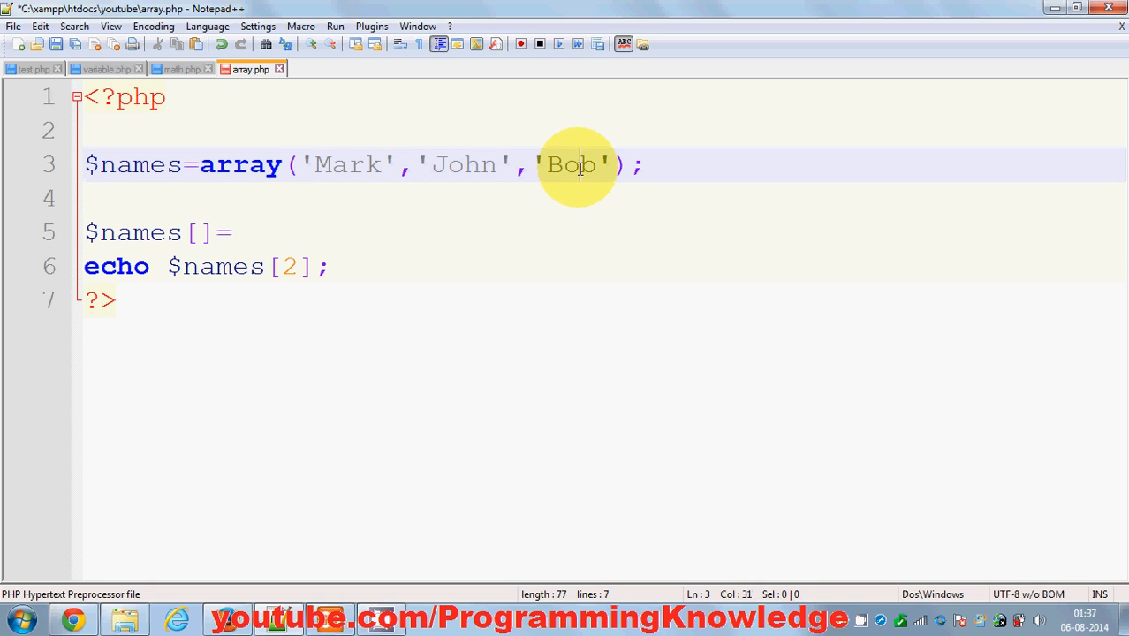
mouse_move(367, 201)
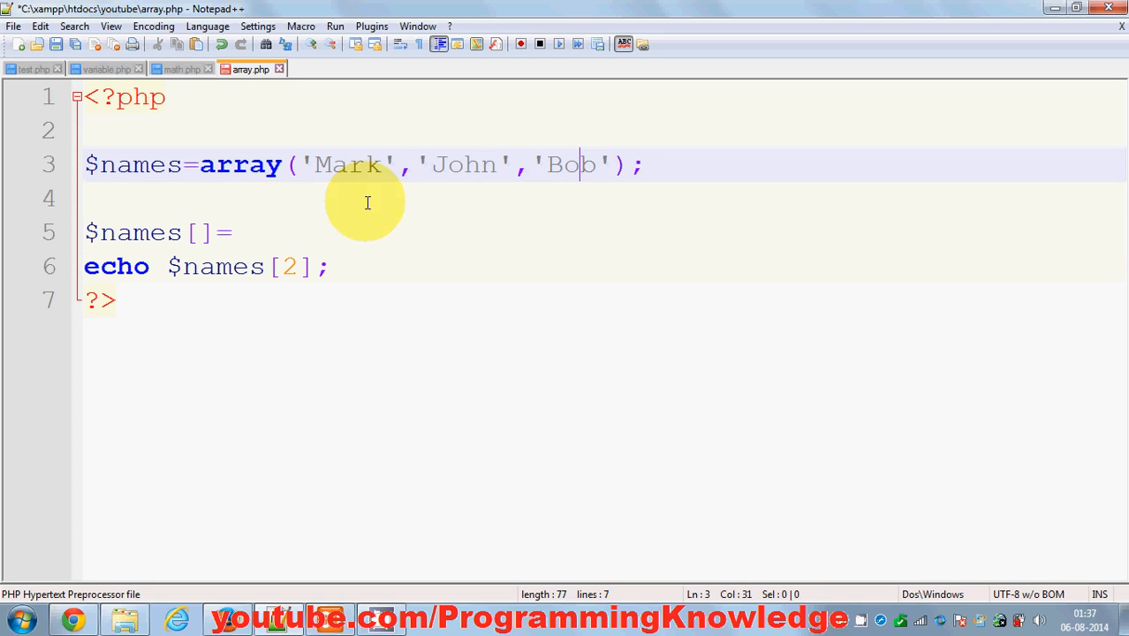
mouse_move(568, 185)
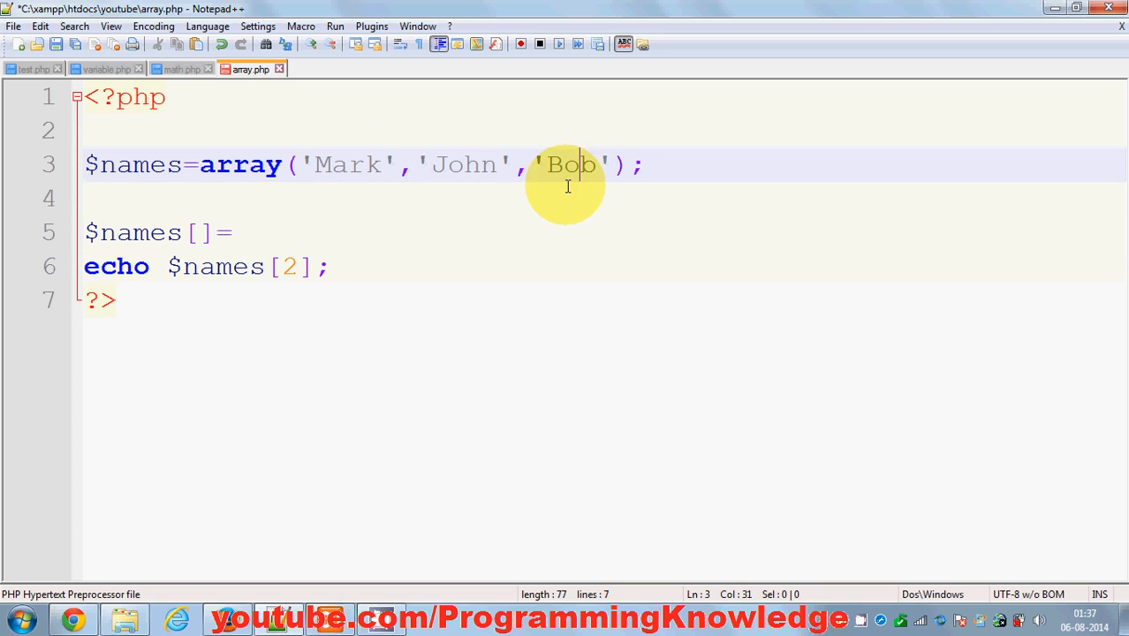
left_click(201, 233)
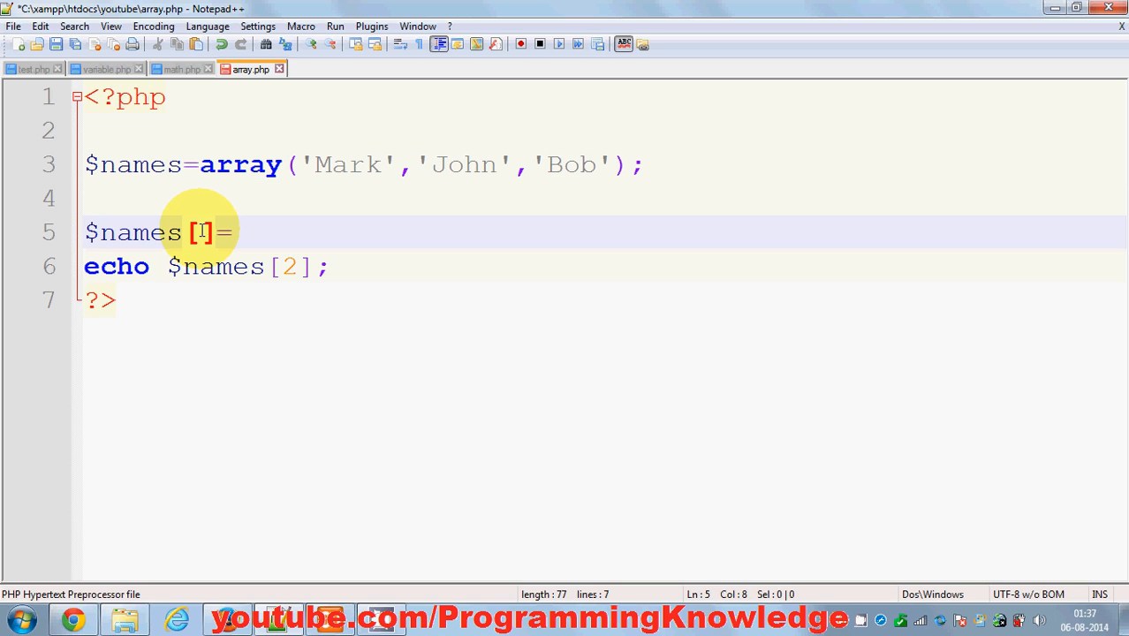
type("3")
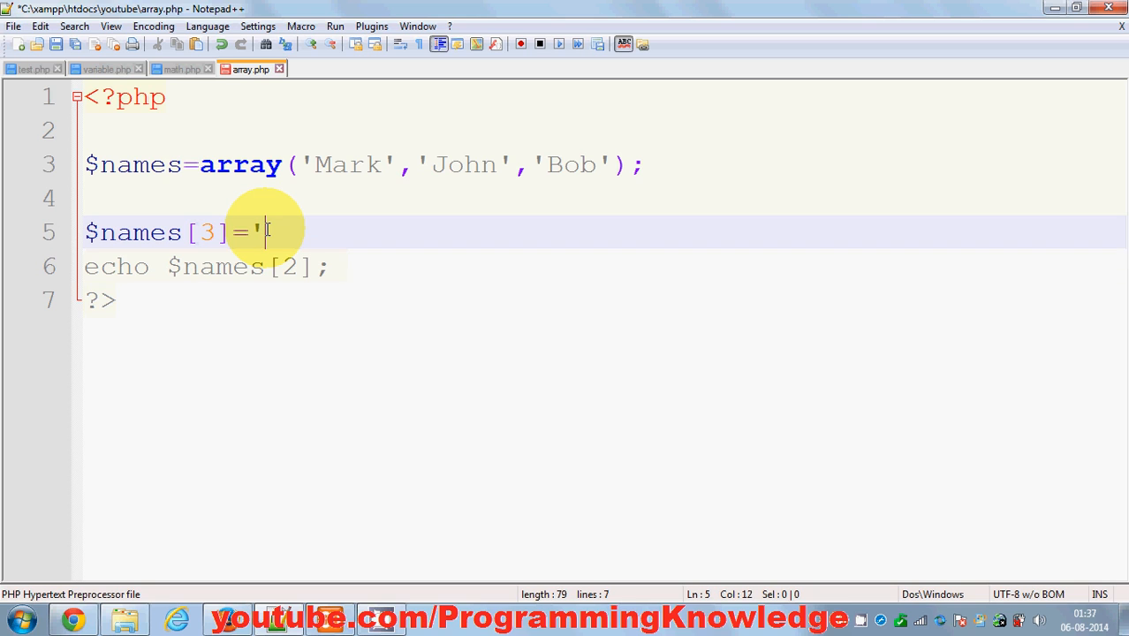
type("'")
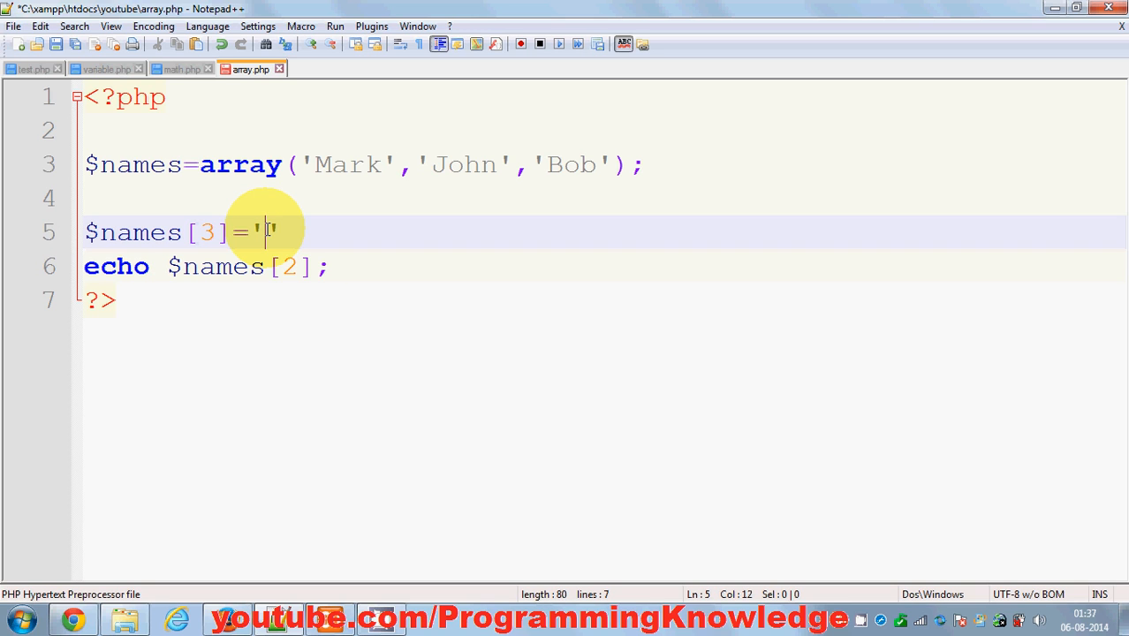
type("July")
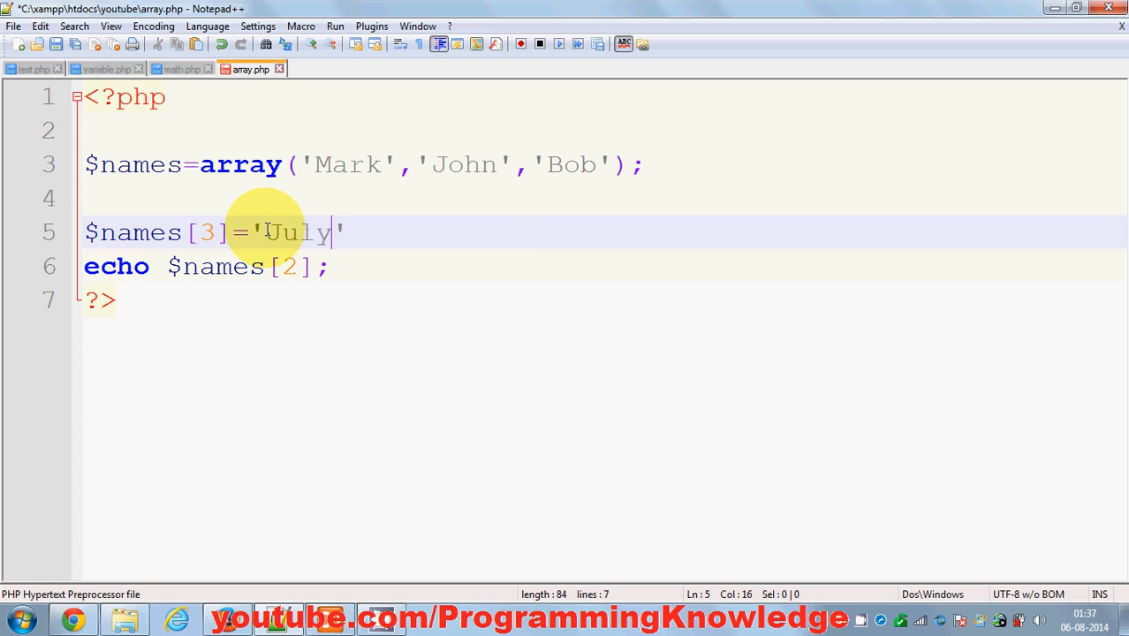
type("'")
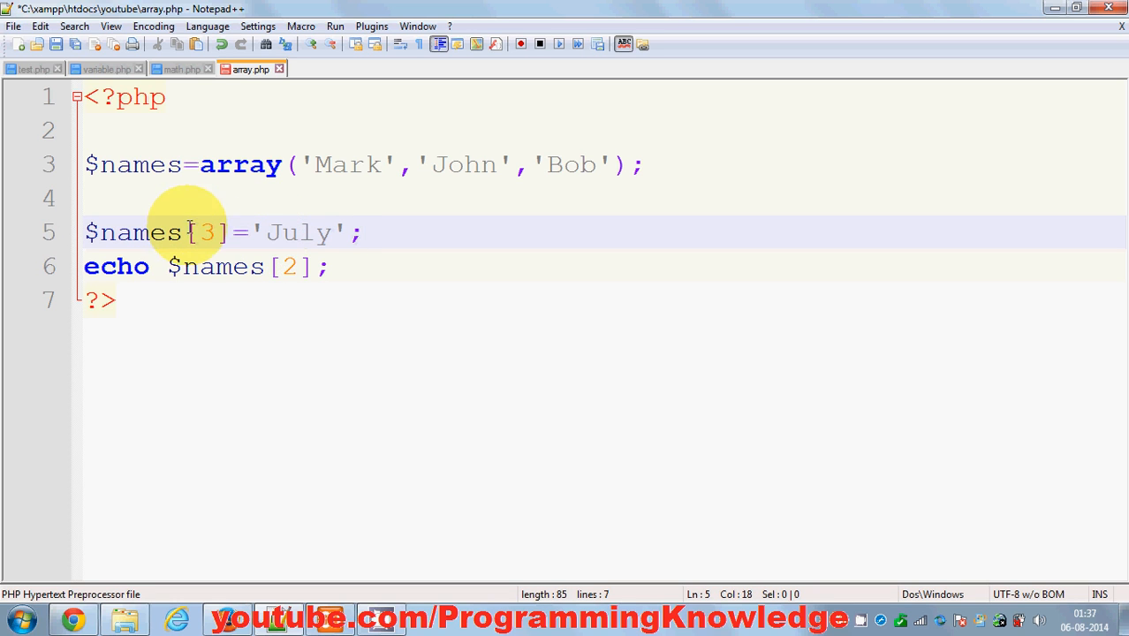
Change the echo to $names[3] and reload array.php in Firefox to show July
left_click(290, 266)
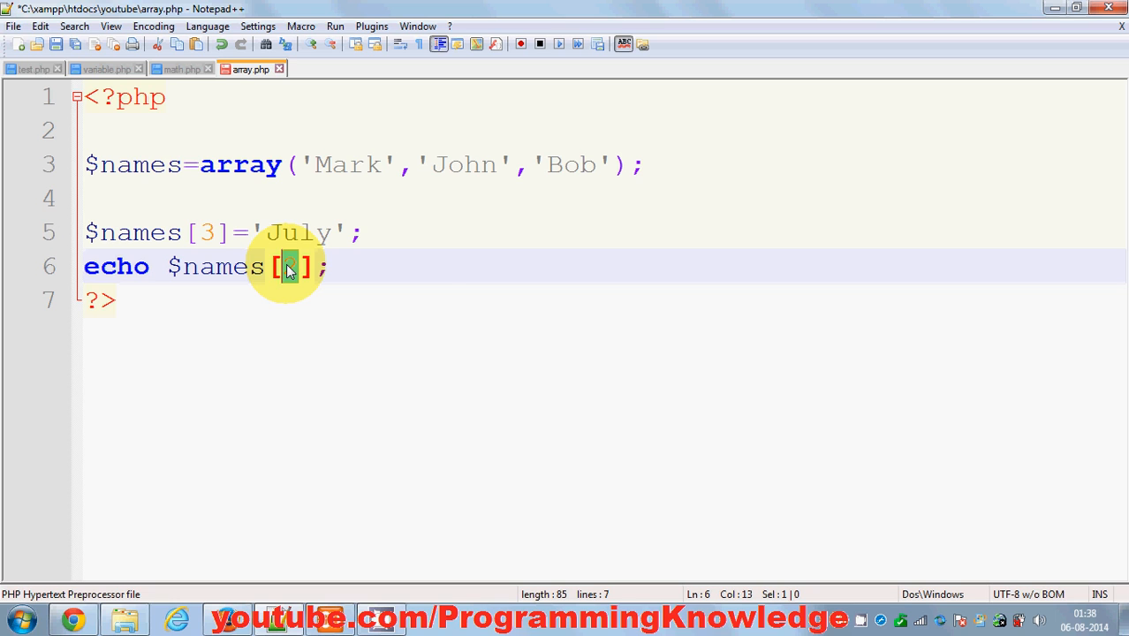
type("3")
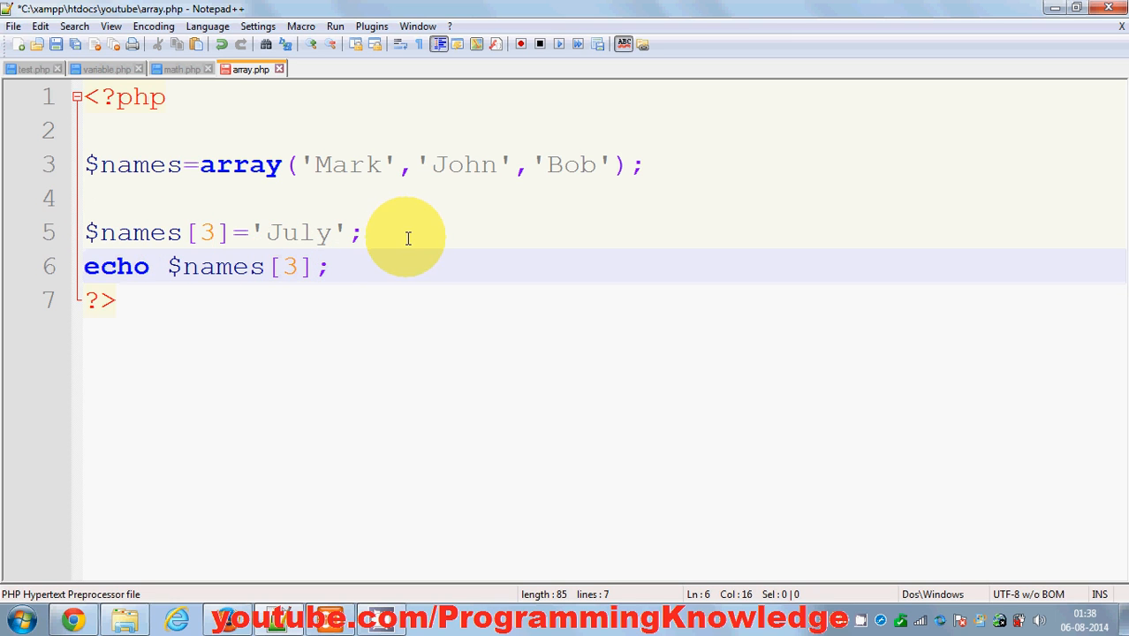
left_click(168, 232)
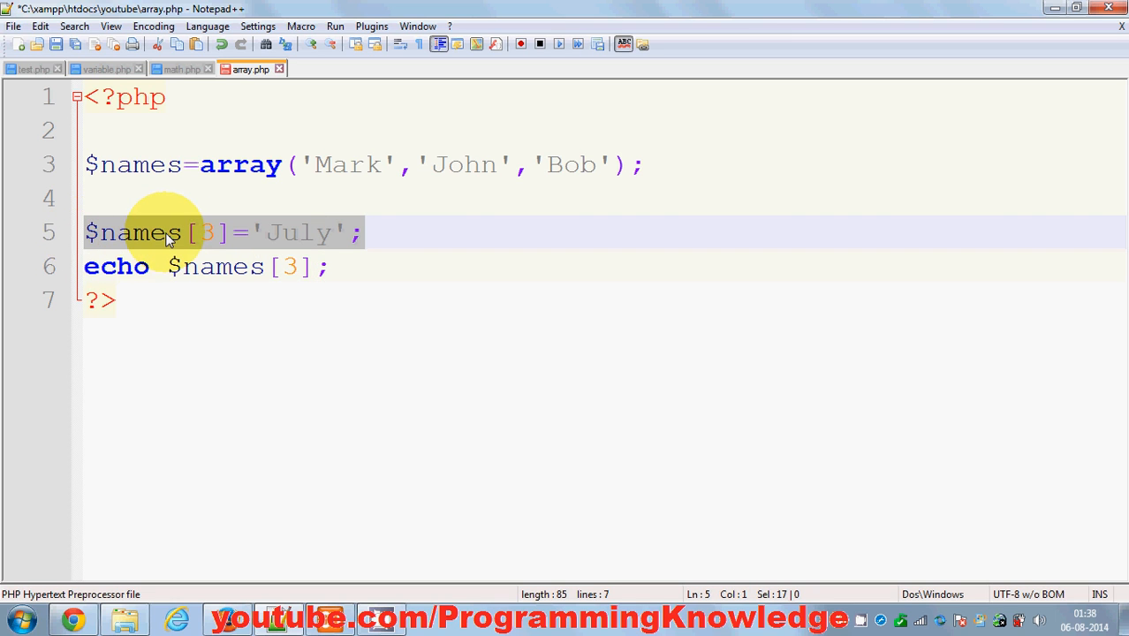
mouse_move(313, 234)
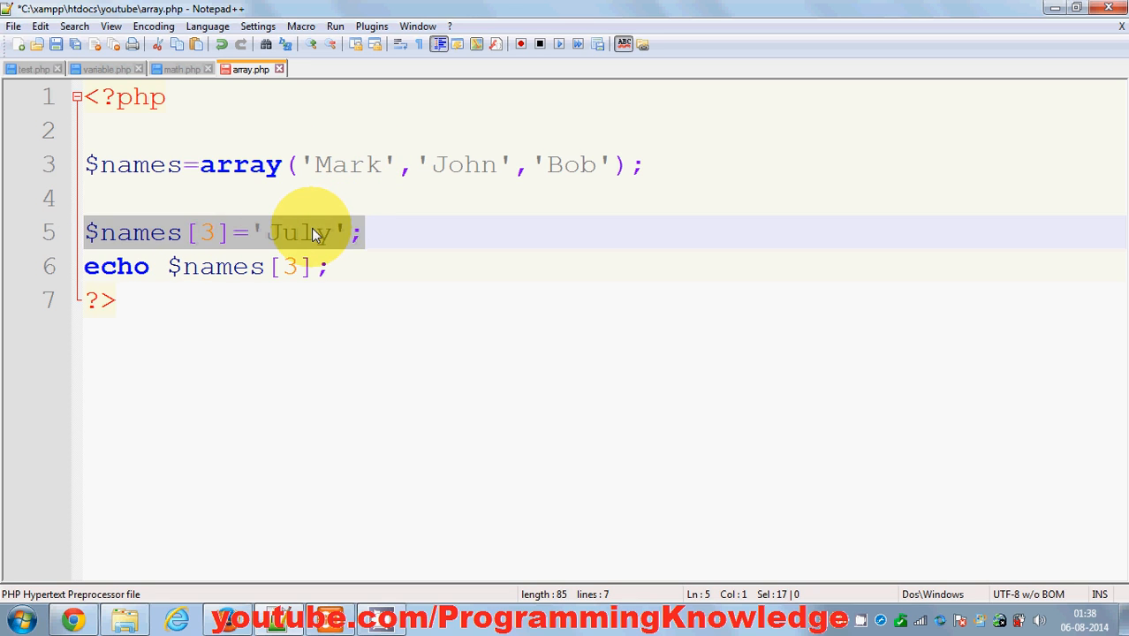
left_click(607, 164)
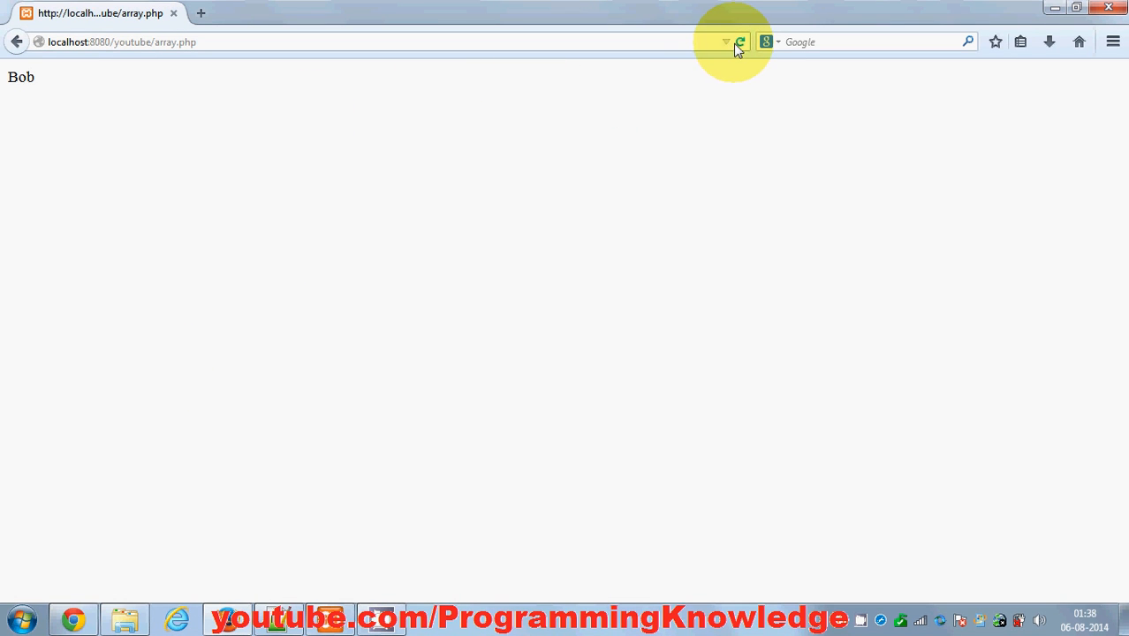
left_click(740, 41)
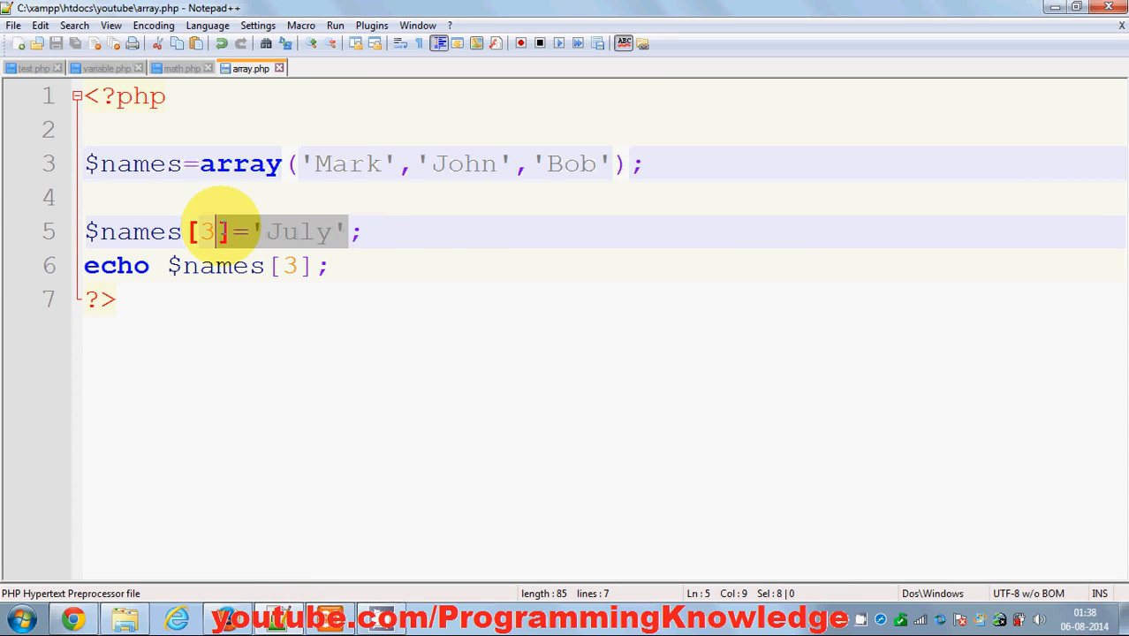
Delete the echo line and replace it with print_r($names);
left_click(427, 197)
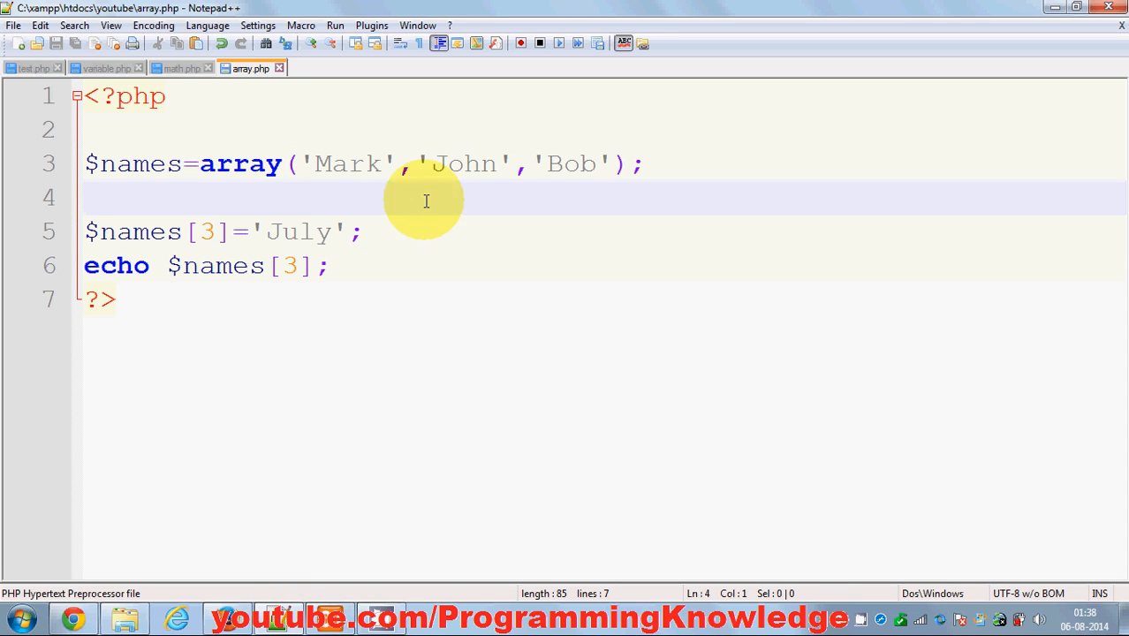
mouse_move(446, 175)
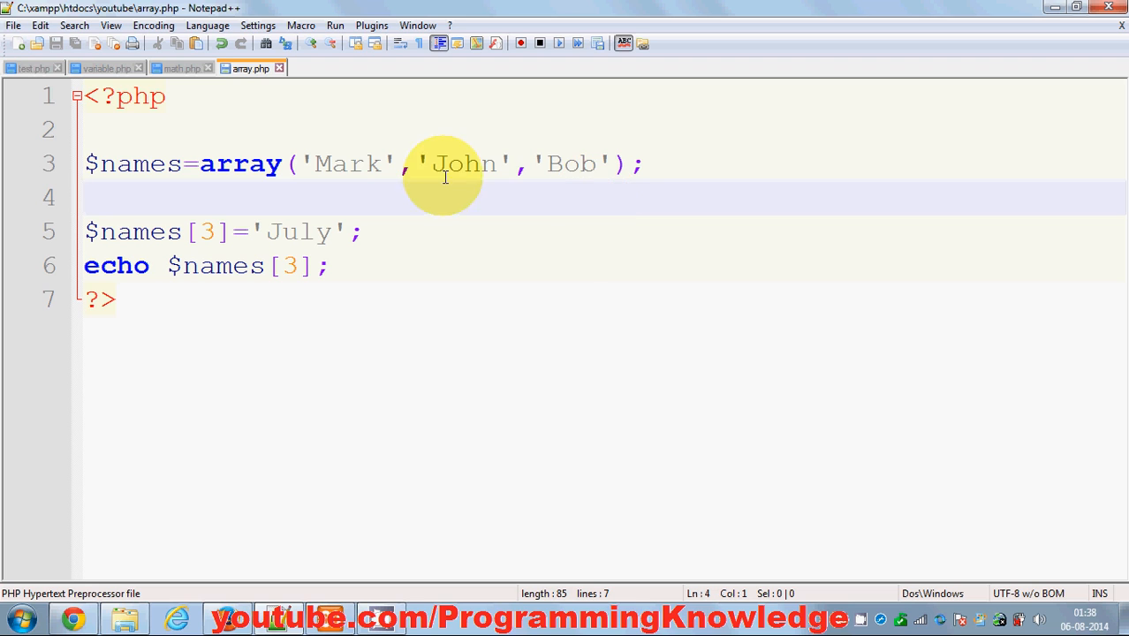
triple_click(203, 265)
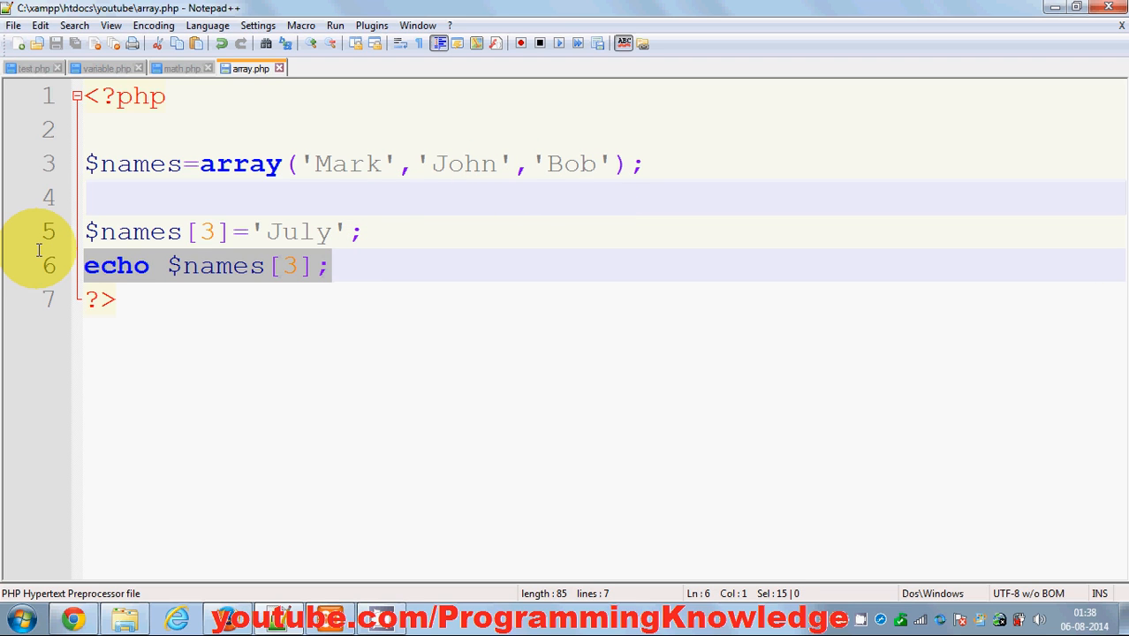
key("Delete")
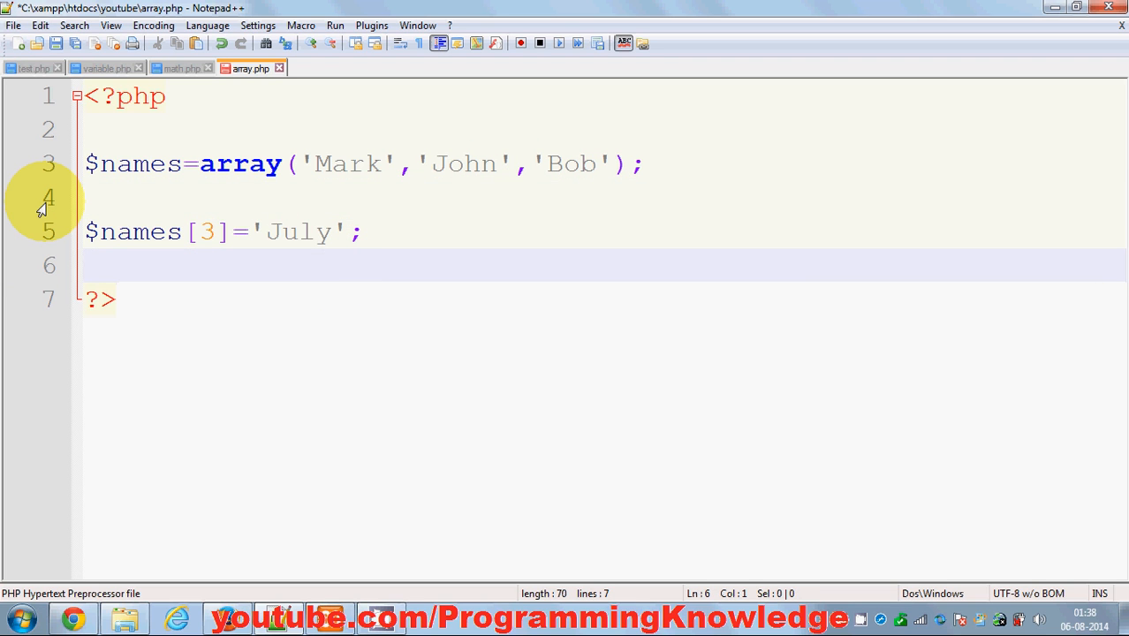
type("prin")
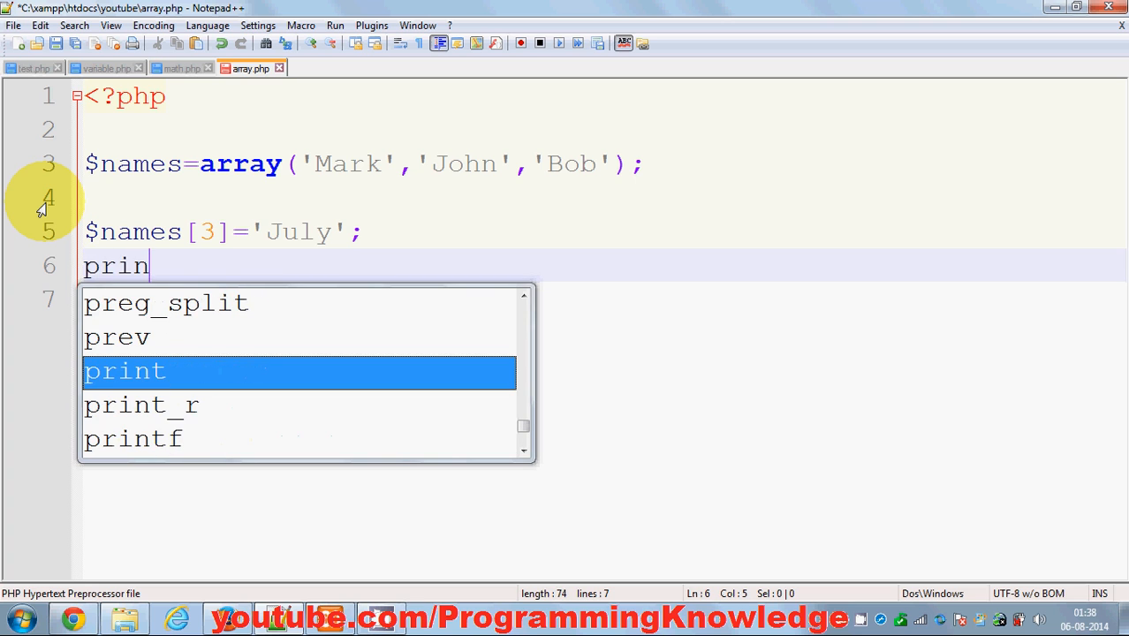
type("_r(")
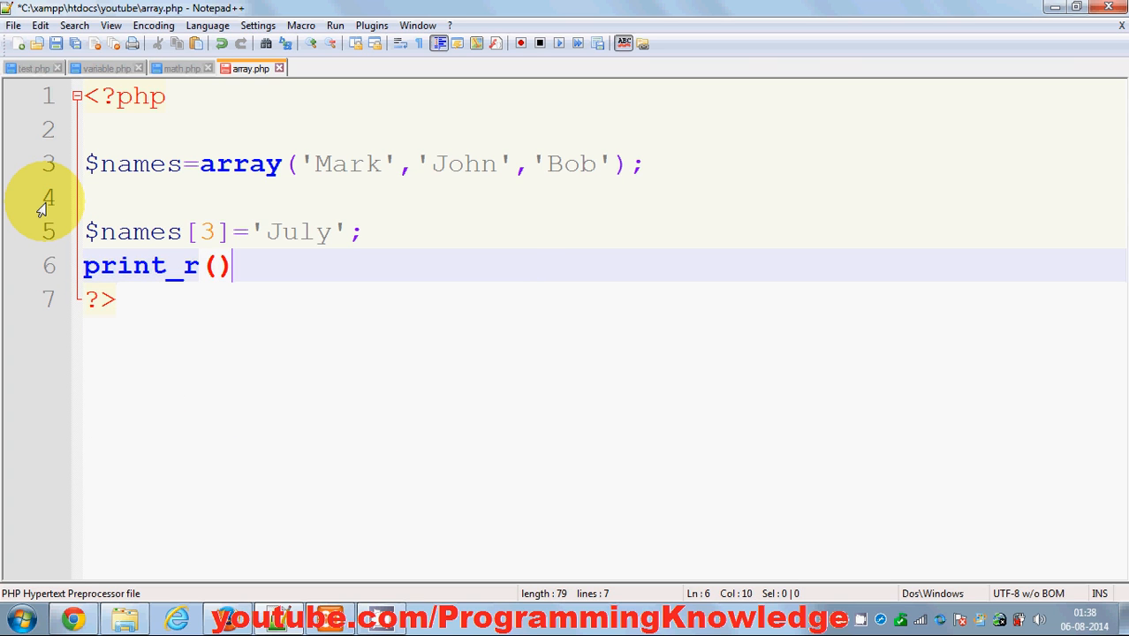
type(";")
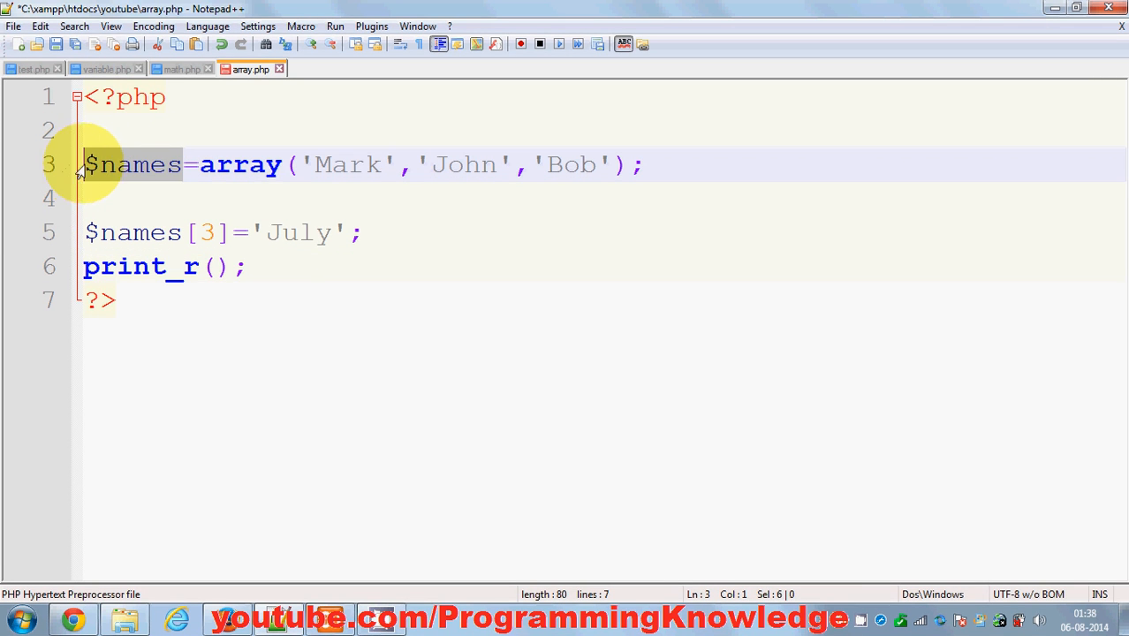
type("$names")
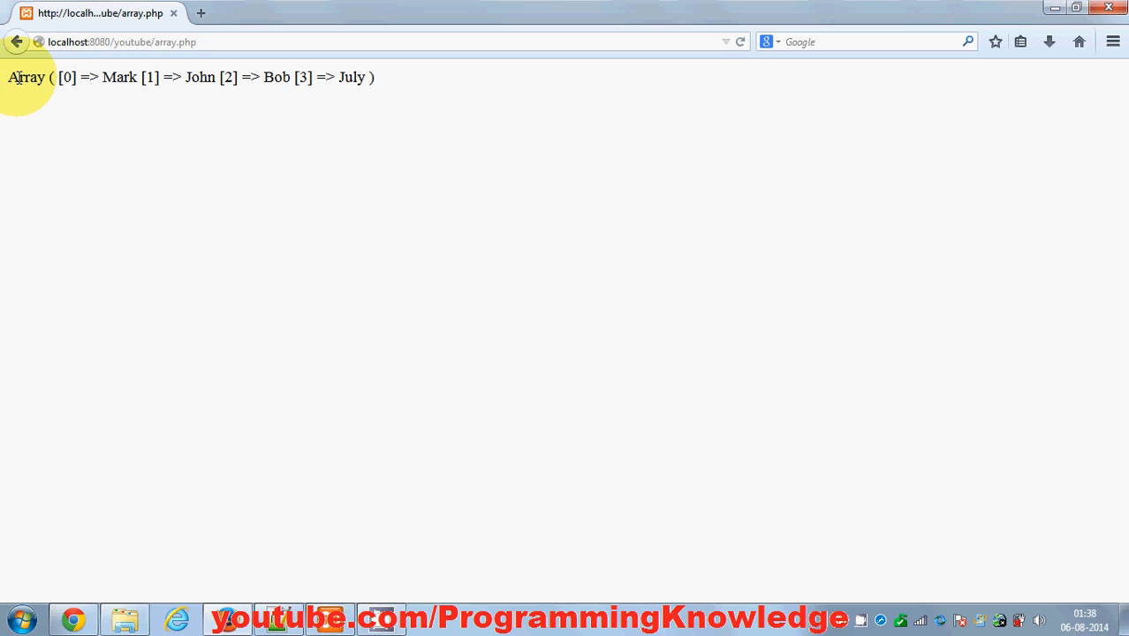
Highlight Array, the [0] key and July in the print_r output in Firefox
double_click(13, 77)
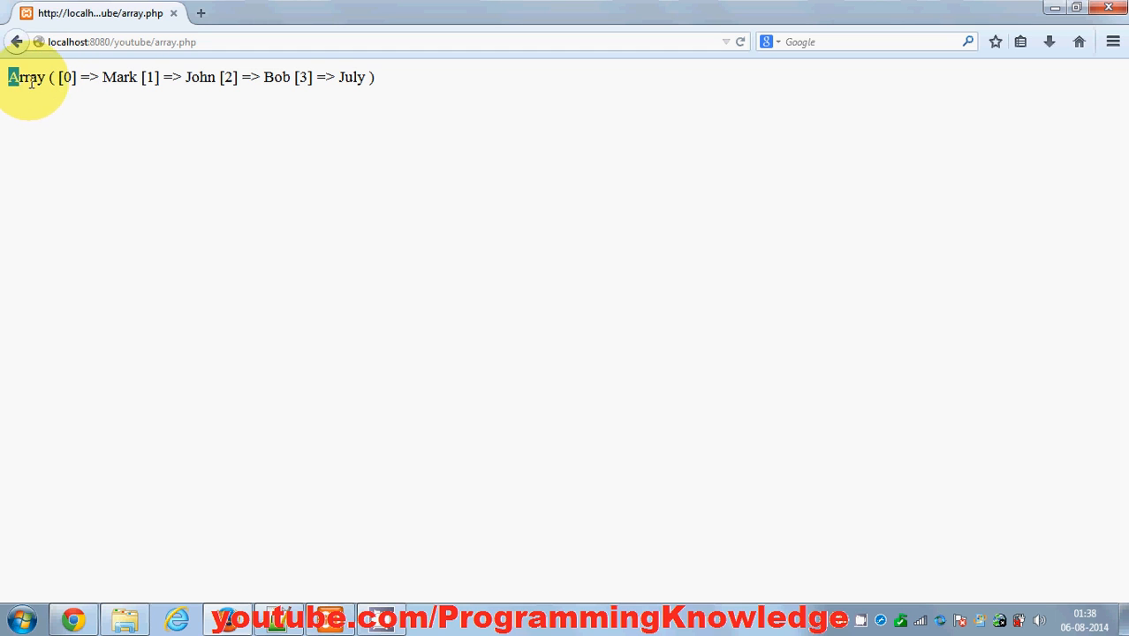
double_click(26, 77)
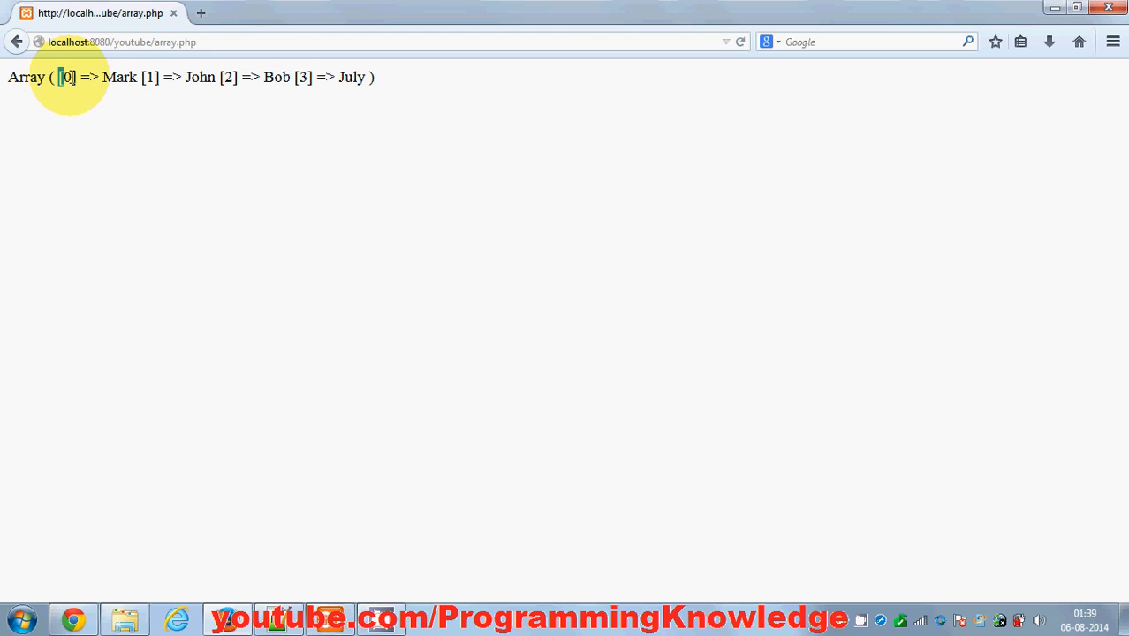
double_click(119, 77)
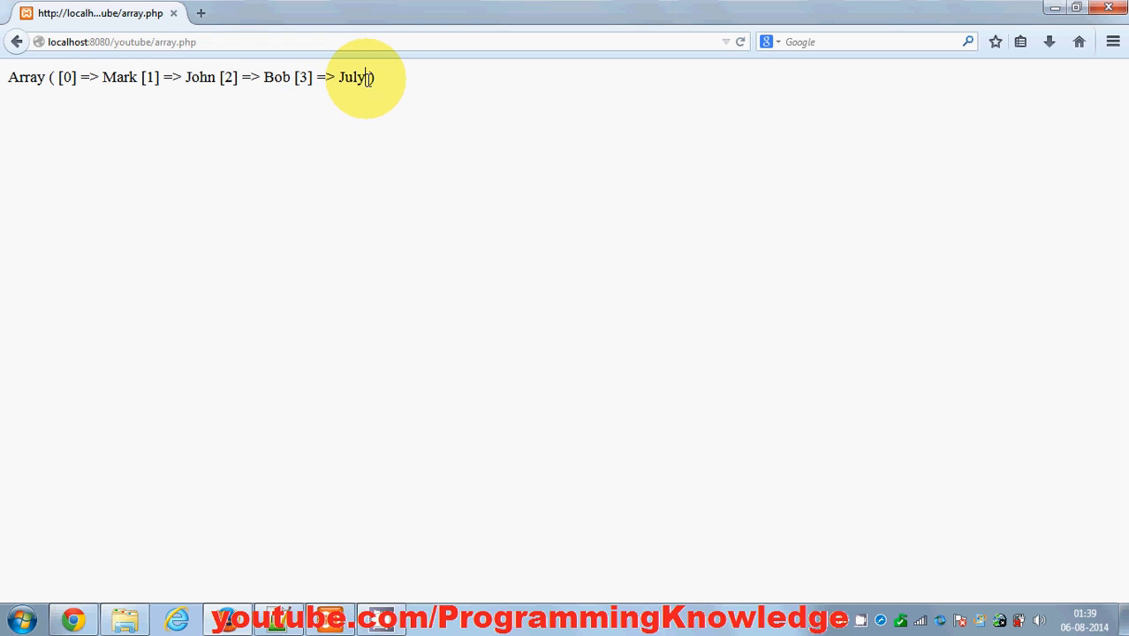
left_click_drag(294, 77, 366, 76)
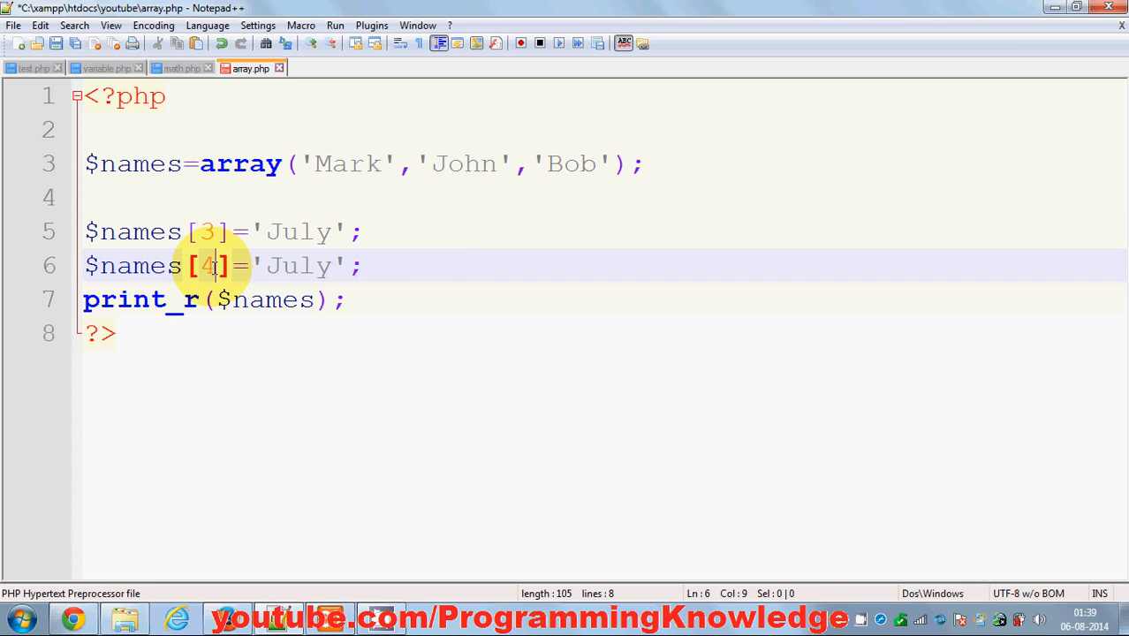
Replace July with Patrik on the index 4 line and reload Firefox to show [4] => Patrik
double_click(298, 266)
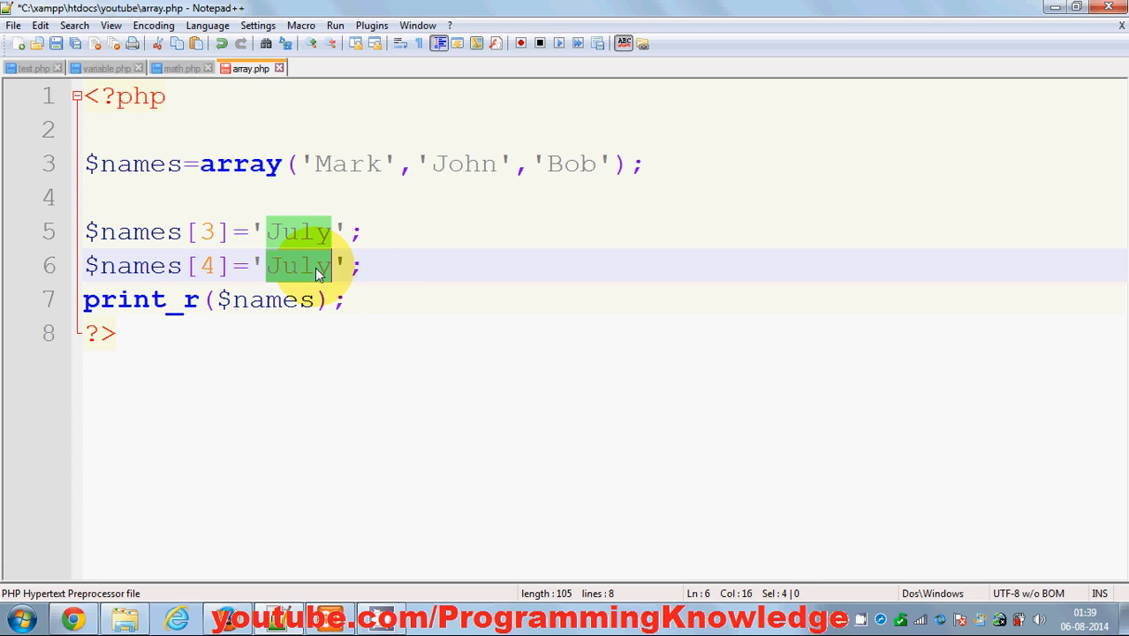
type("P")
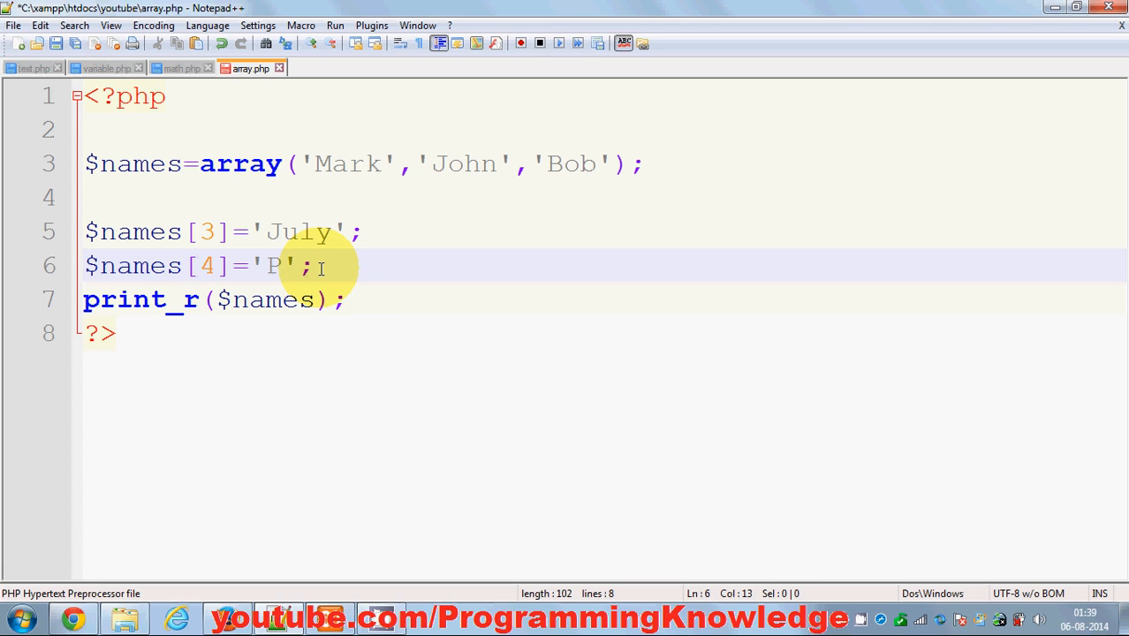
type("atrik")
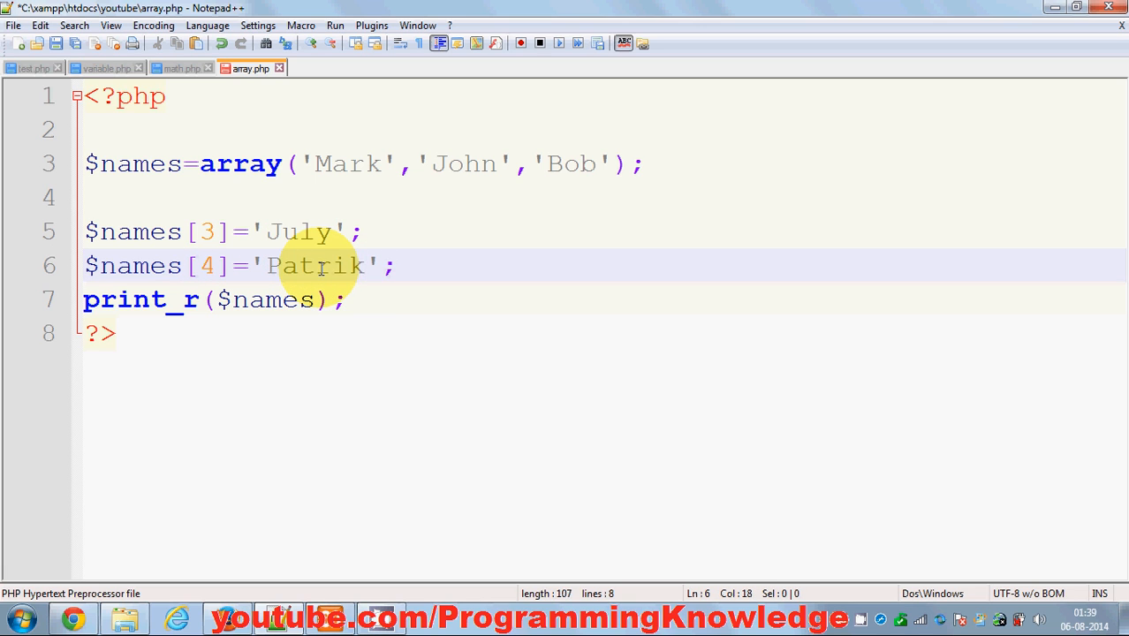
left_click(75, 45)
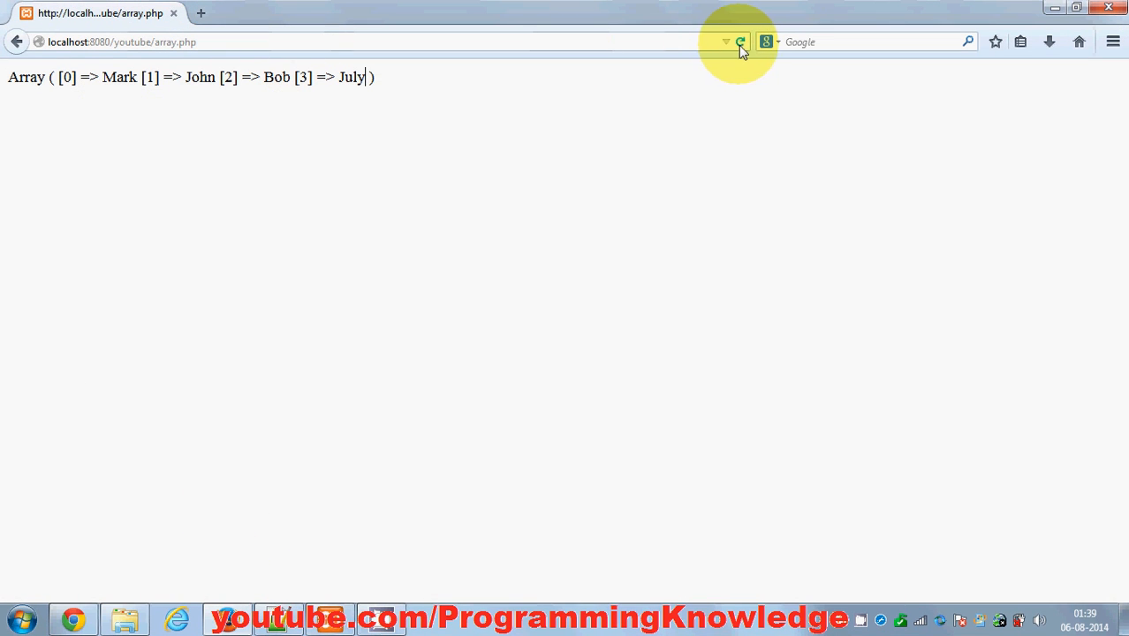
left_click(741, 41)
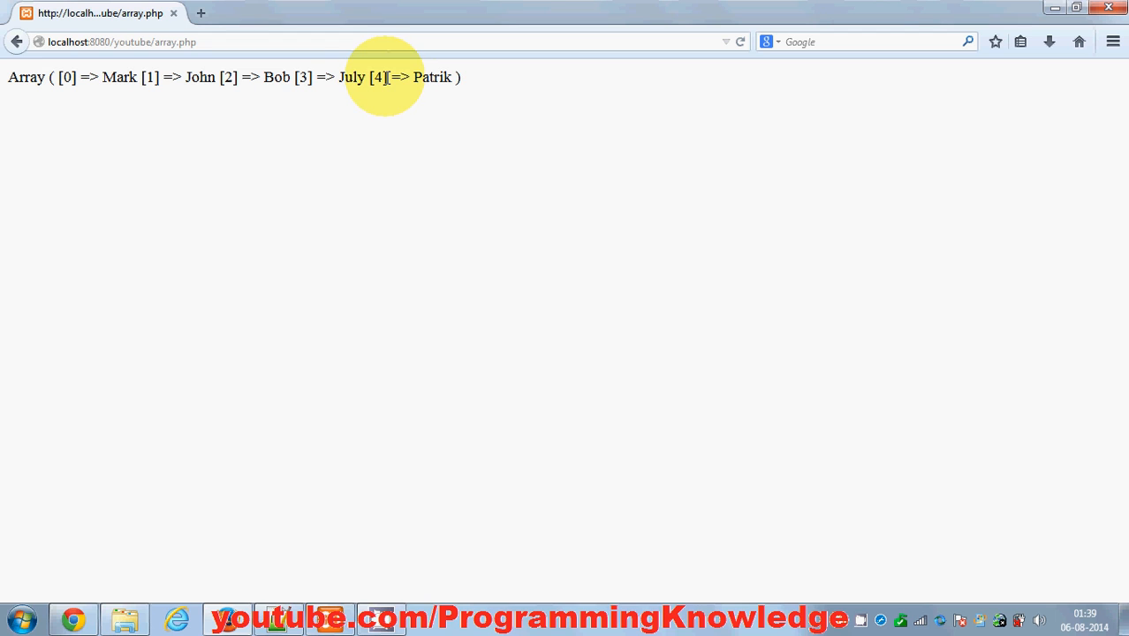
left_click_drag(366, 77, 455, 77)
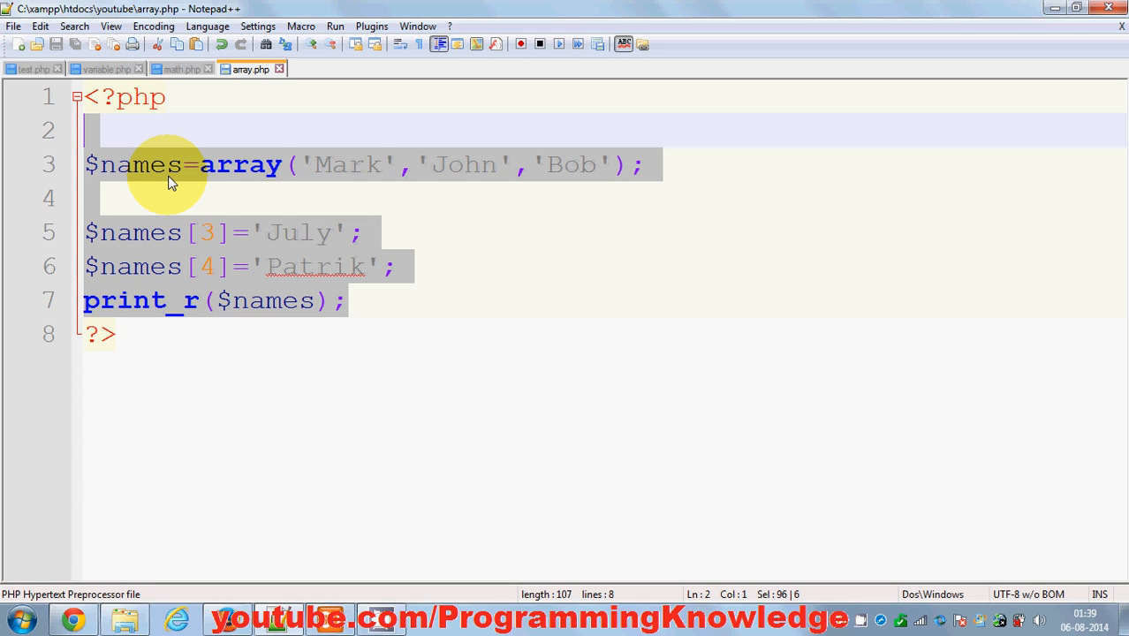
left_click(156, 197)
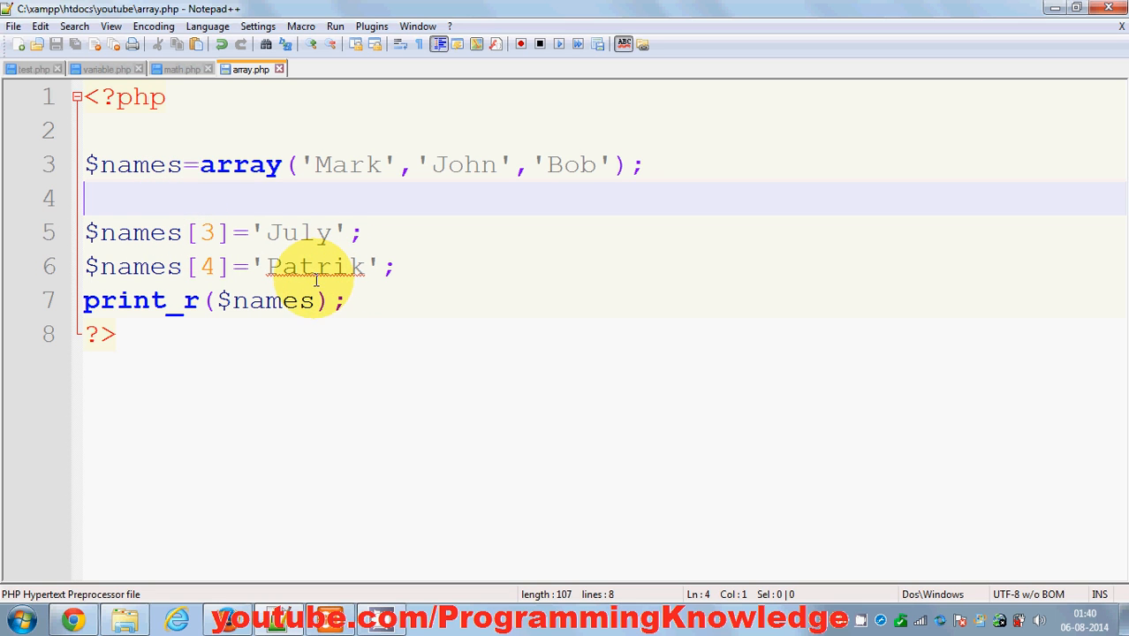
mouse_move(439, 615)
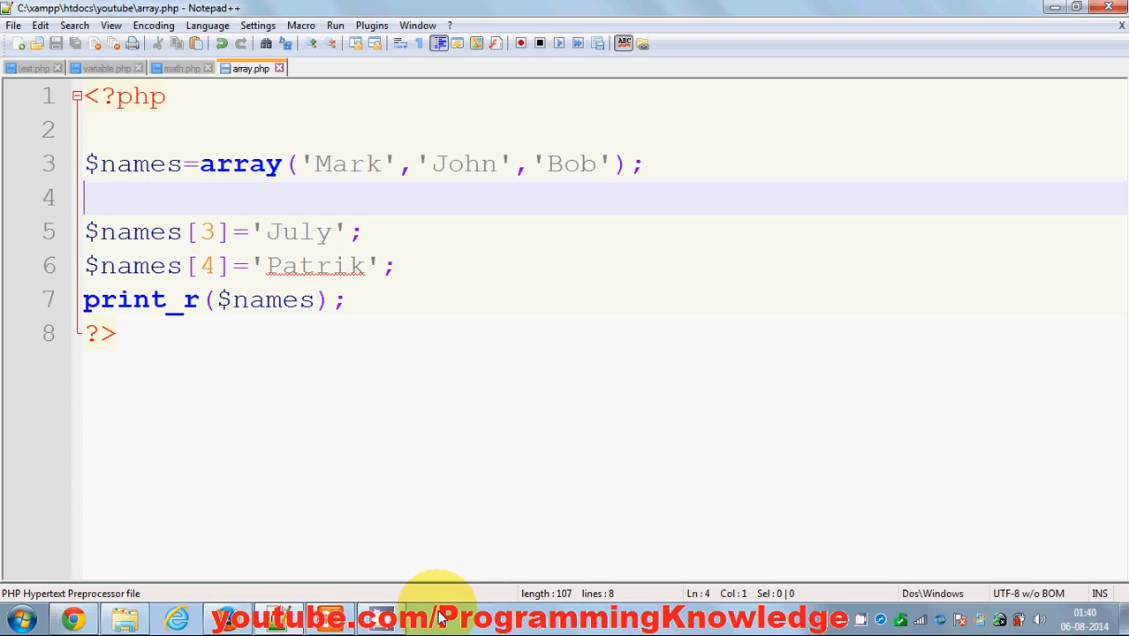